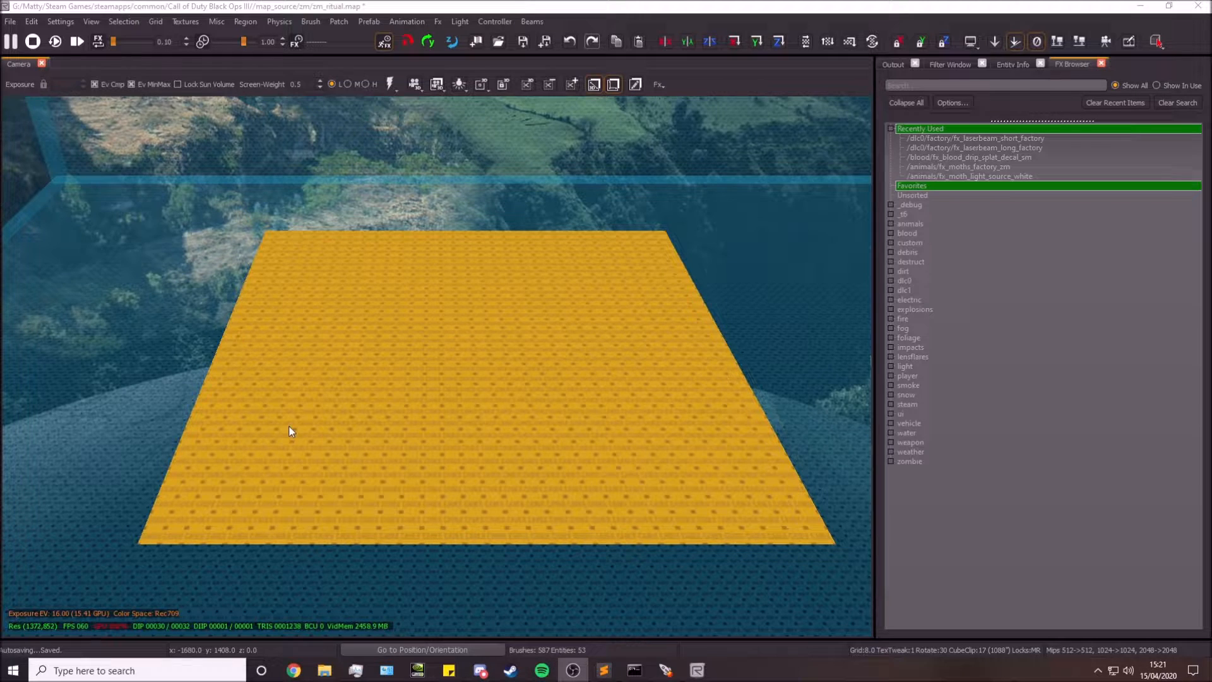
{"action": "mouse_move", "coordinate": [495, 367]}
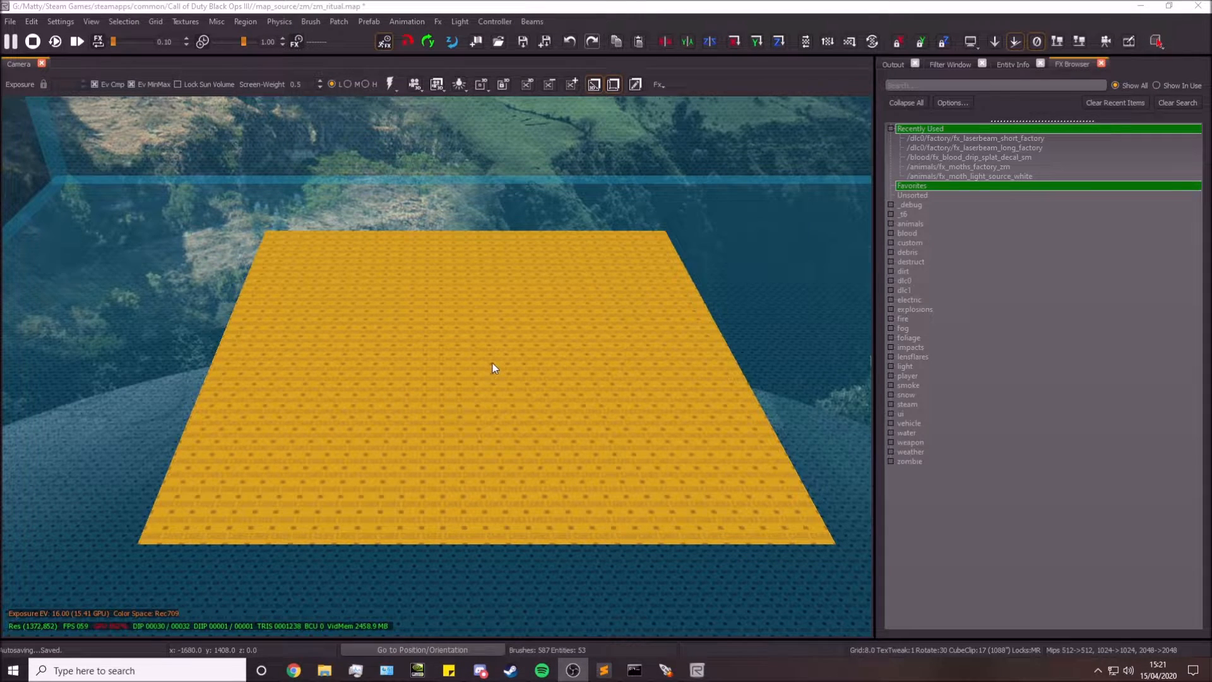
Select the orange terrain patch in the Camera view.
{"action": "left_click", "coordinate": [495, 368]}
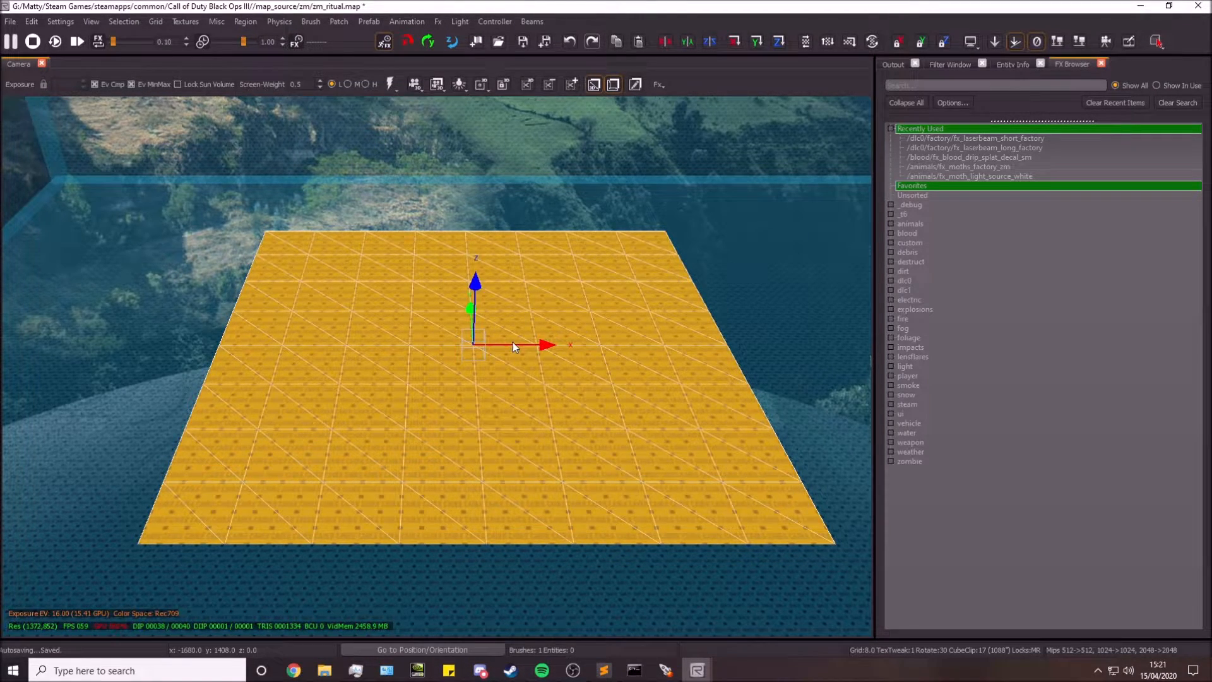
{"action": "mouse_move", "coordinate": [584, 346]}
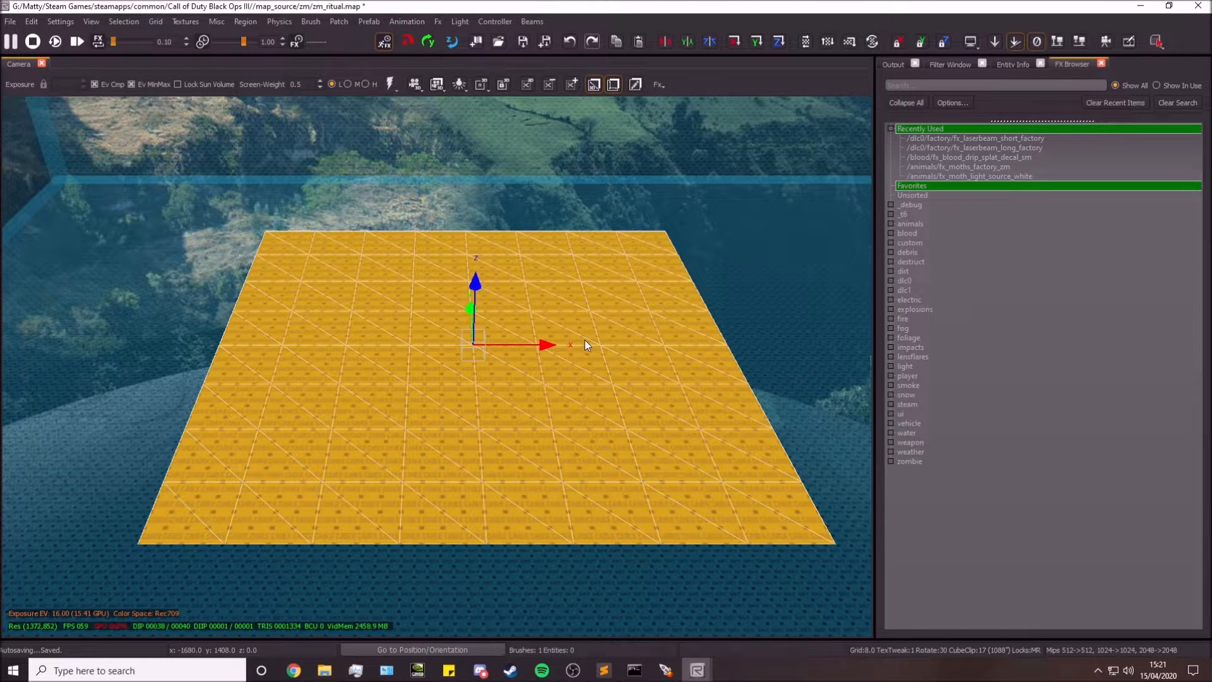
{"action": "mouse_move", "coordinate": [484, 236]}
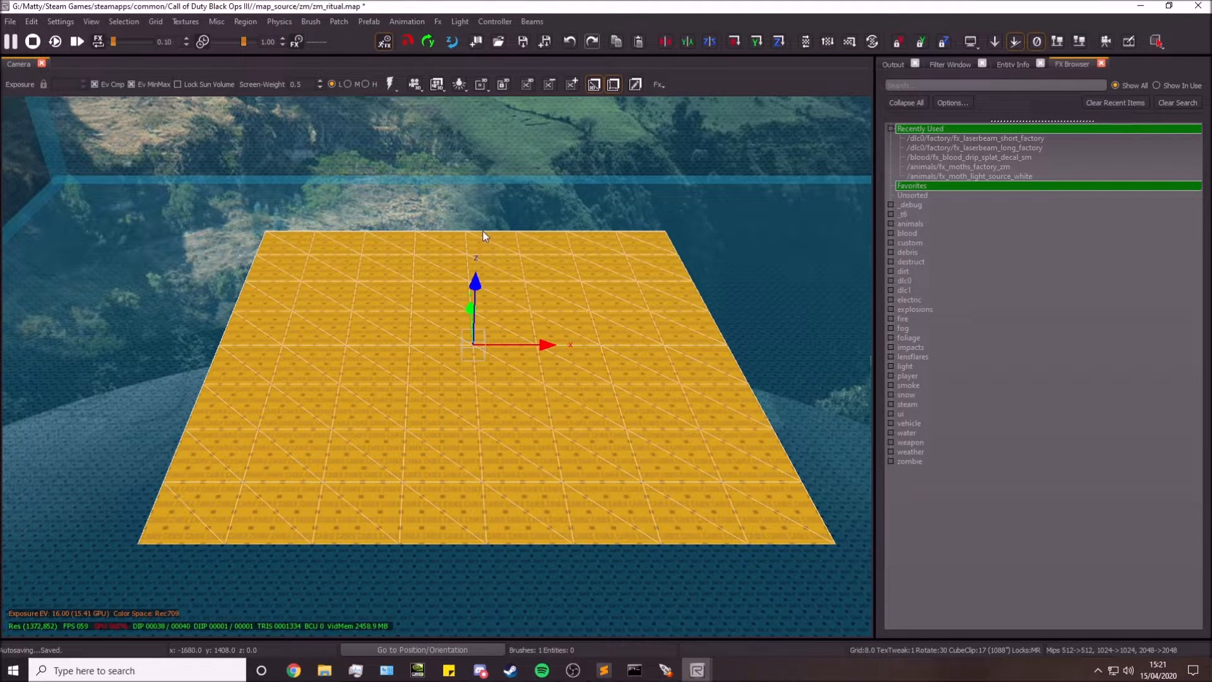
{"action": "mouse_move", "coordinate": [493, 432]}
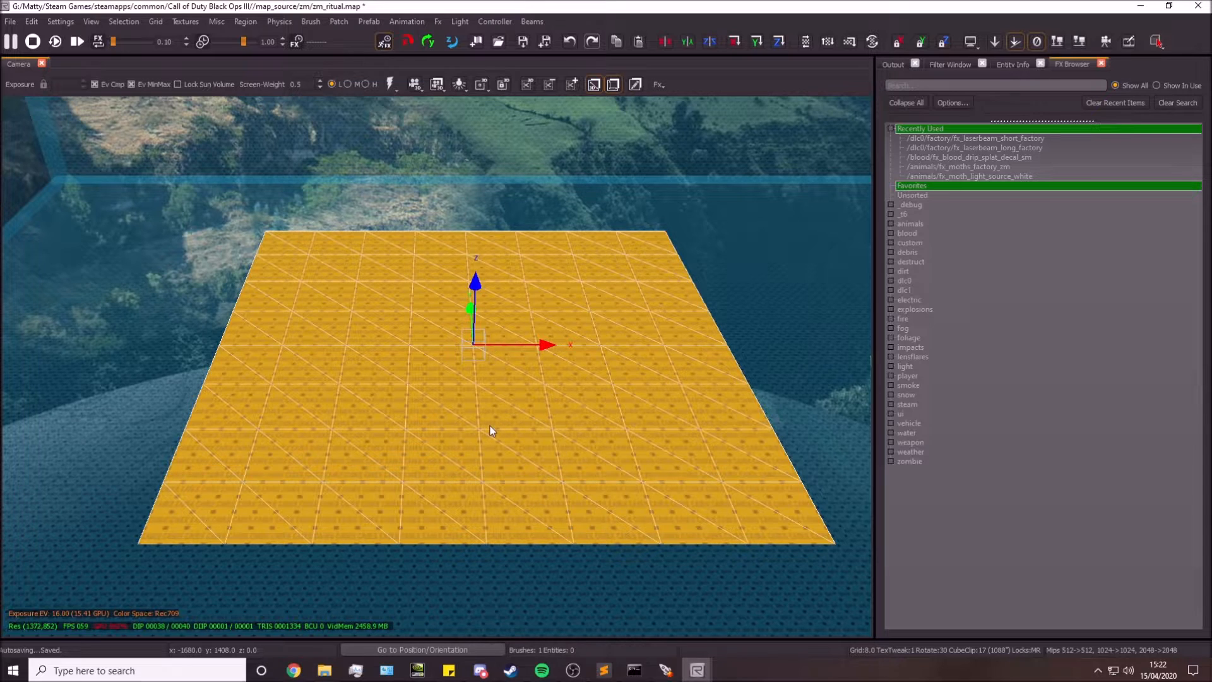
{"action": "mouse_move", "coordinate": [353, 340]}
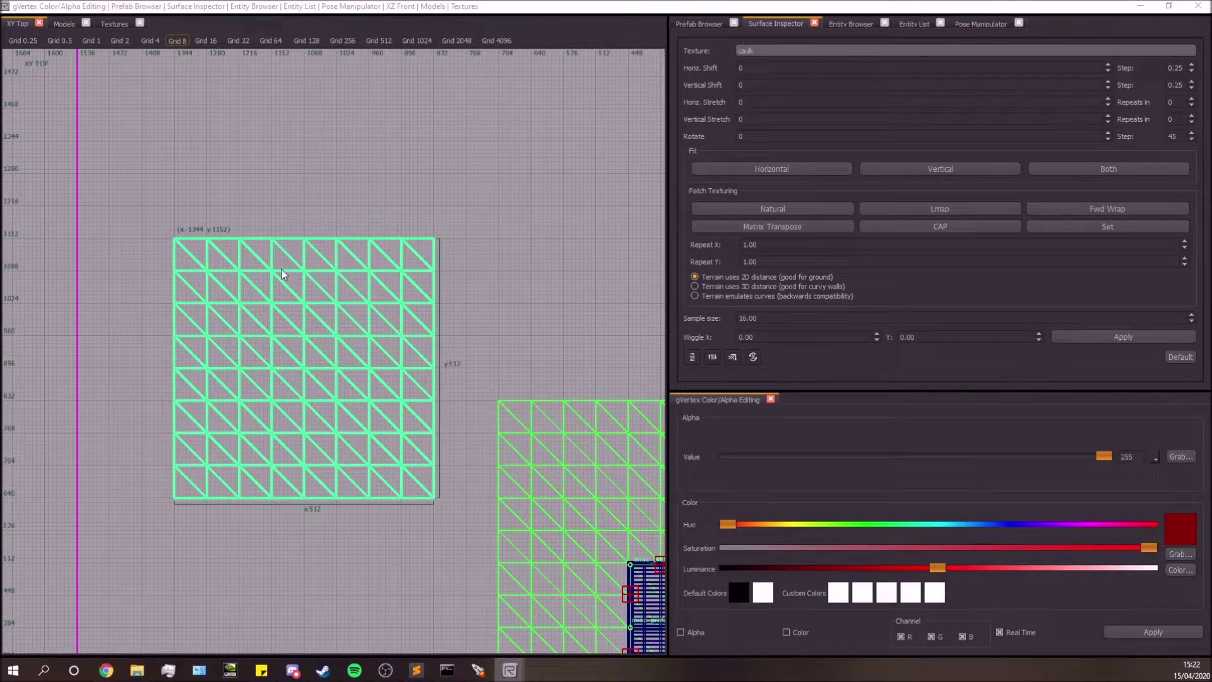
Resize the selected patch into a narrow rectangular strip in the top view.
{"action": "left_click", "coordinate": [295, 302]}
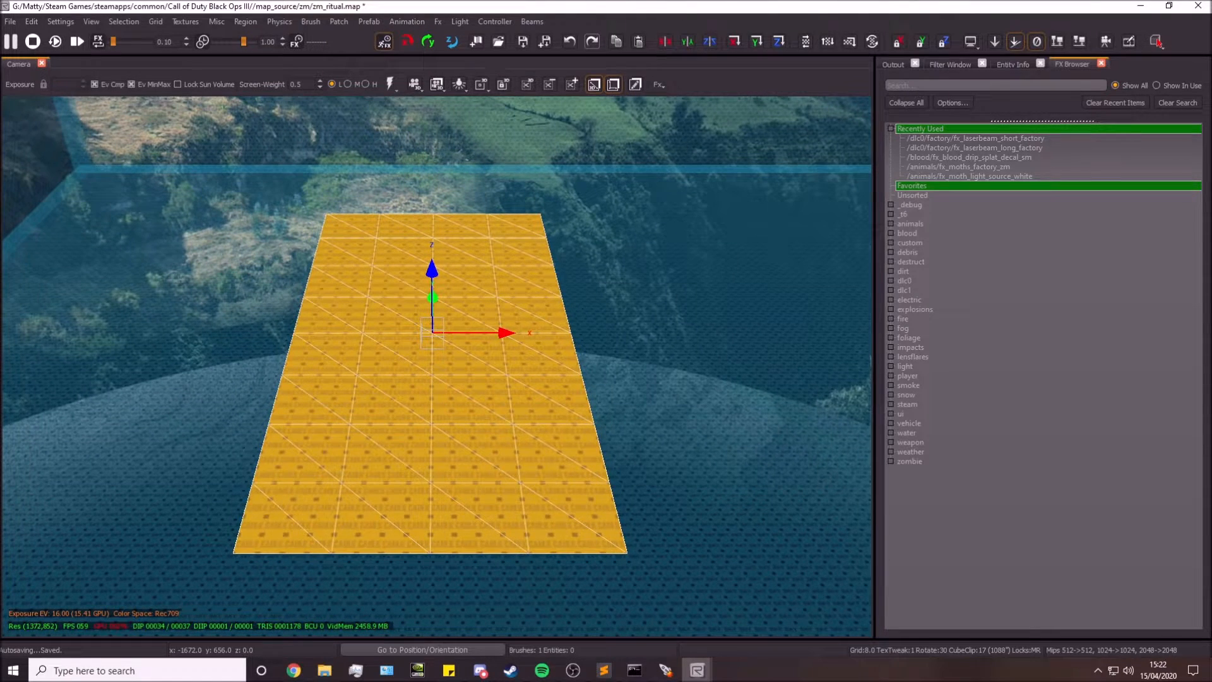
{"action": "mouse_move", "coordinate": [364, 366]}
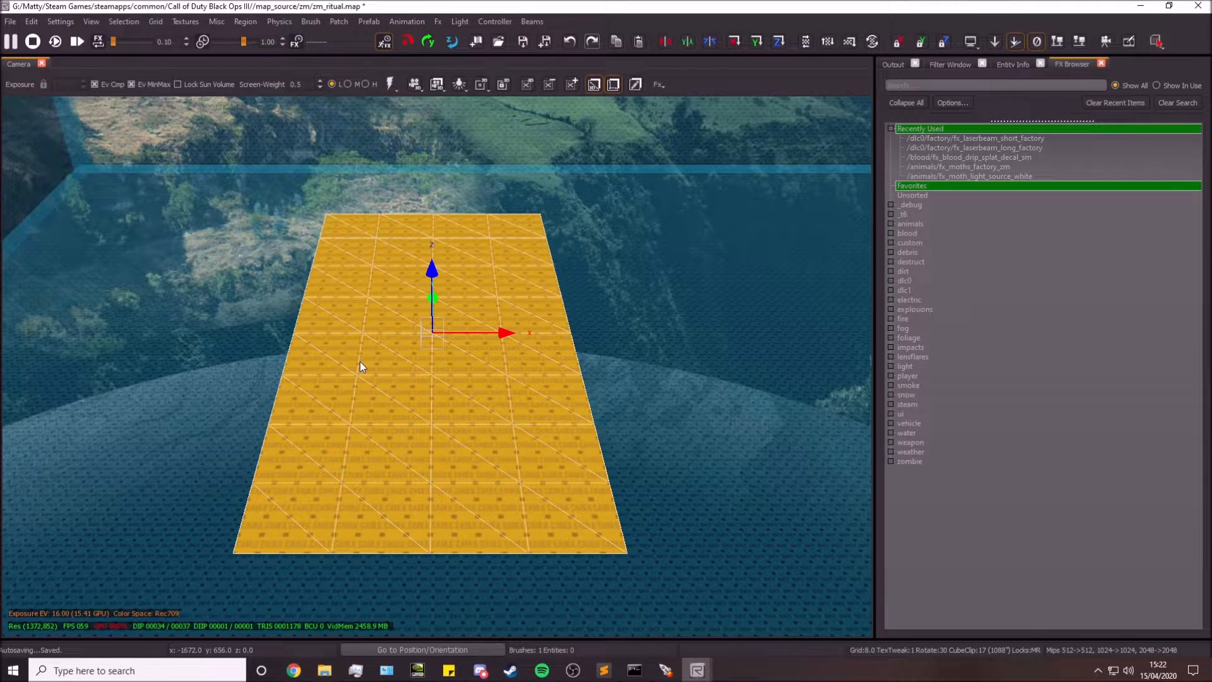
{"action": "mouse_move", "coordinate": [326, 329]}
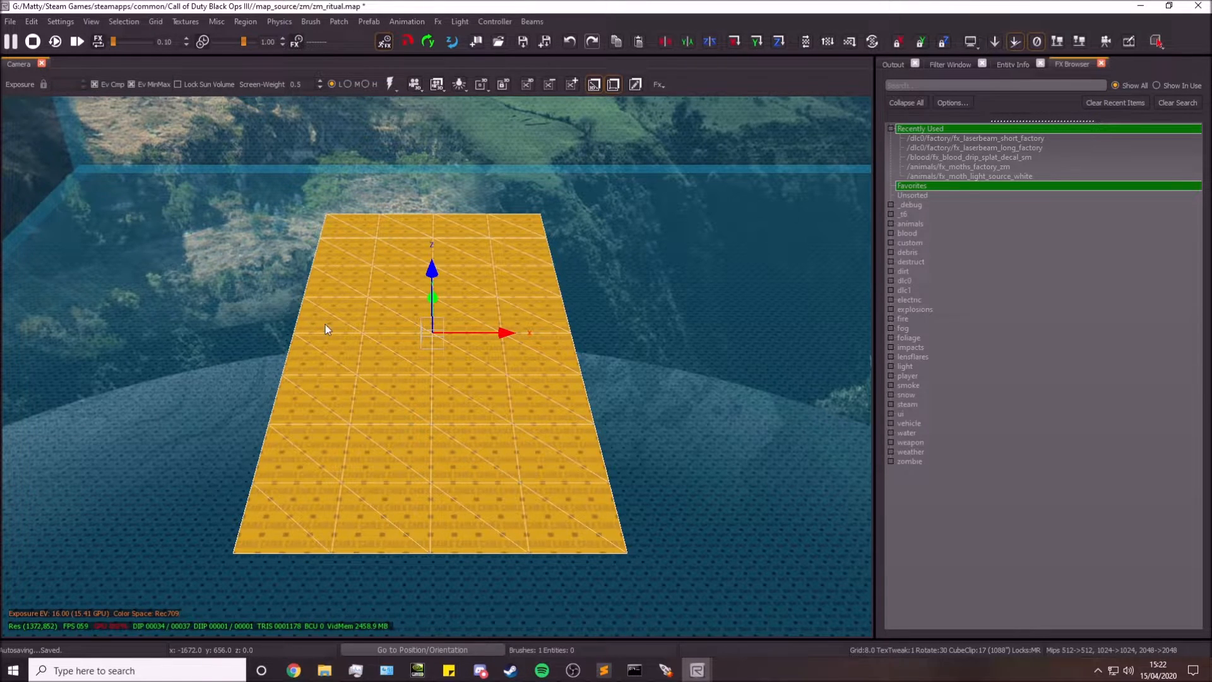
{"action": "mouse_move", "coordinate": [471, 274]}
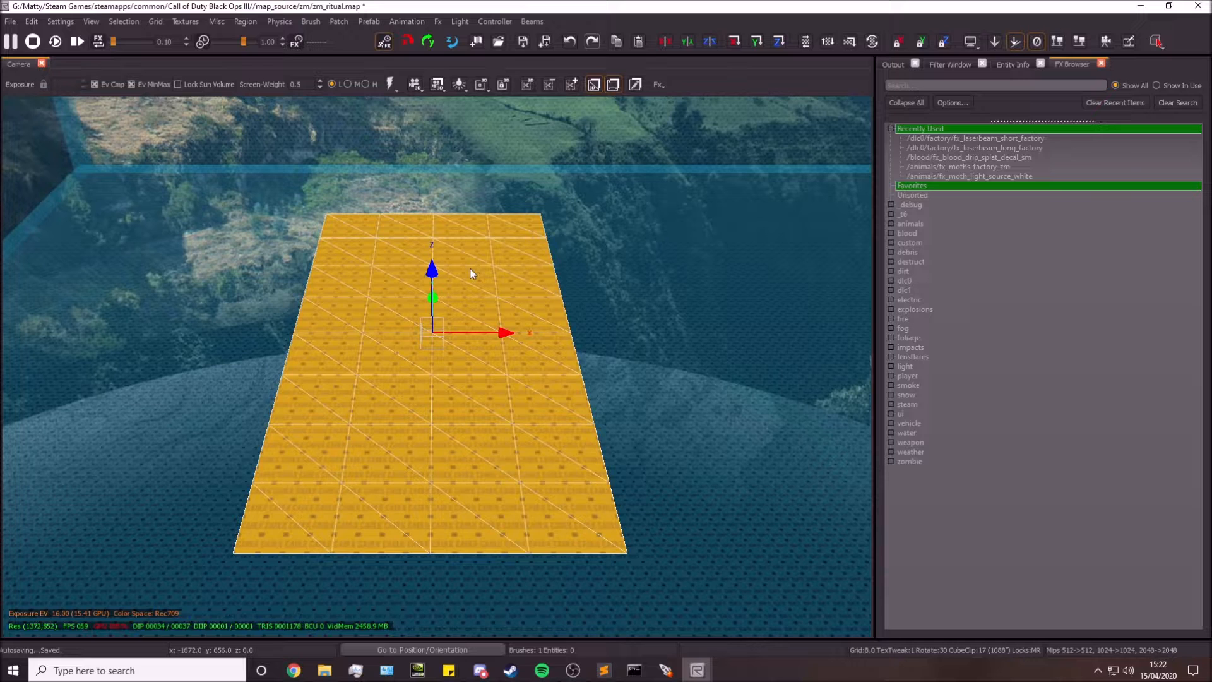
{"action": "mouse_move", "coordinate": [345, 485]}
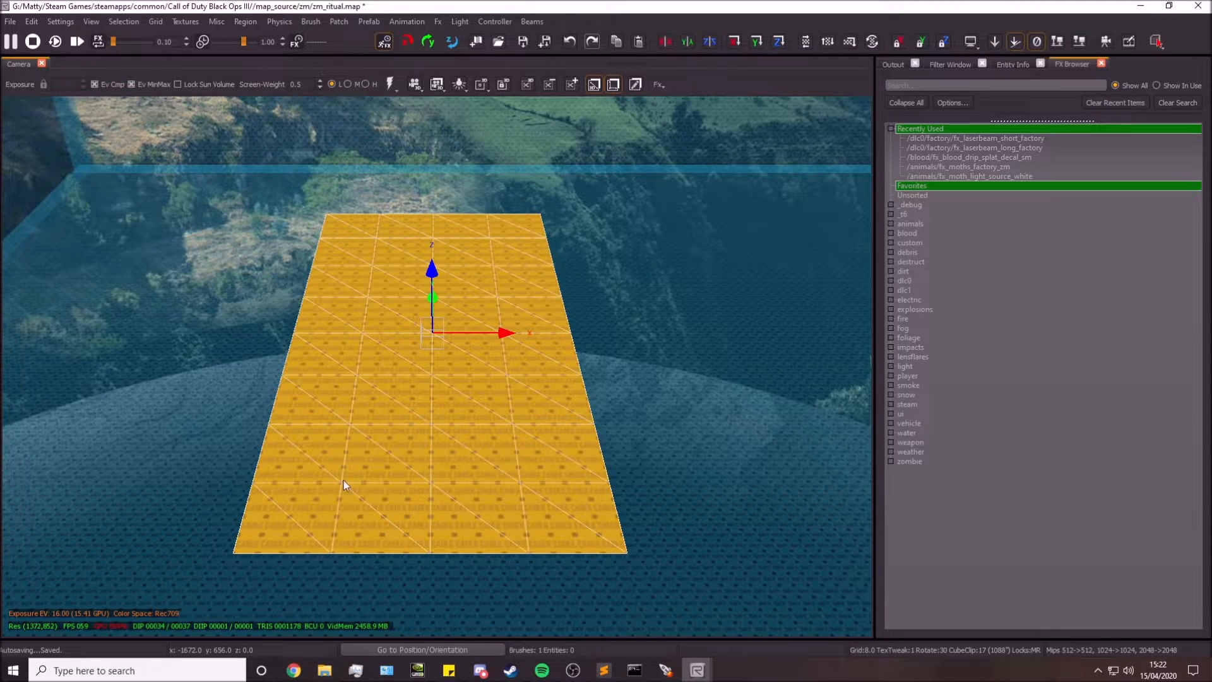
{"action": "mouse_move", "coordinate": [549, 582]}
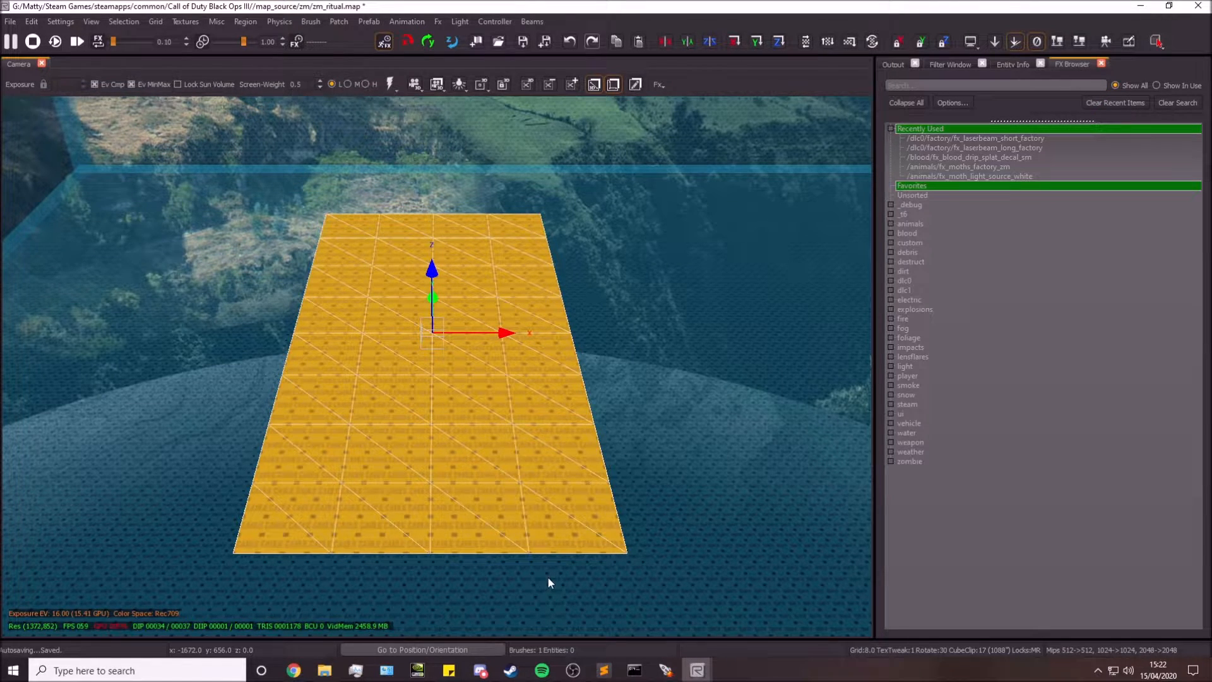
{"action": "mouse_move", "coordinate": [489, 218]}
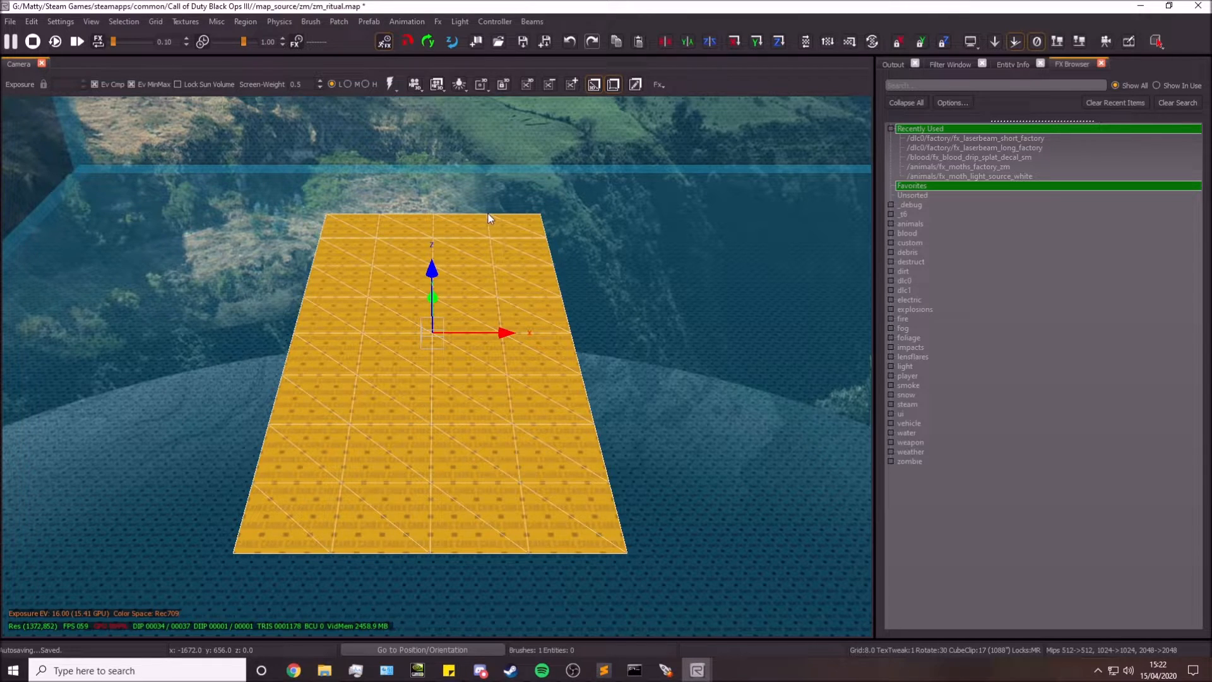
{"action": "mouse_move", "coordinate": [359, 408]}
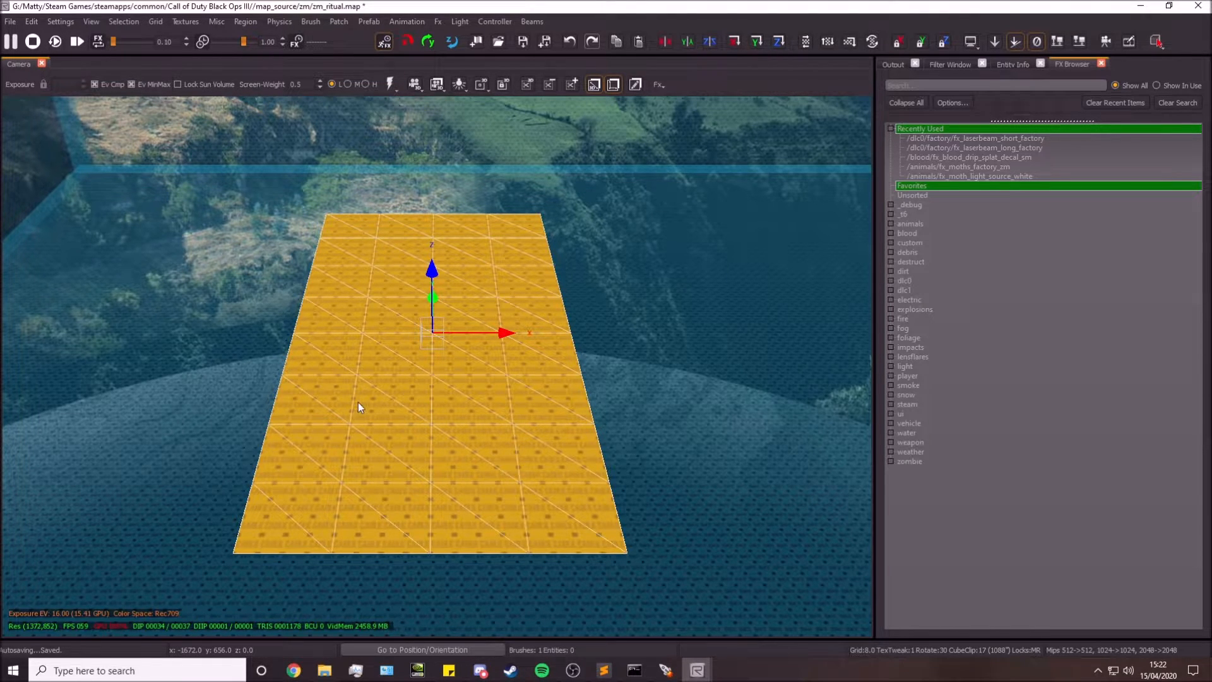
{"action": "mouse_move", "coordinate": [652, 314]}
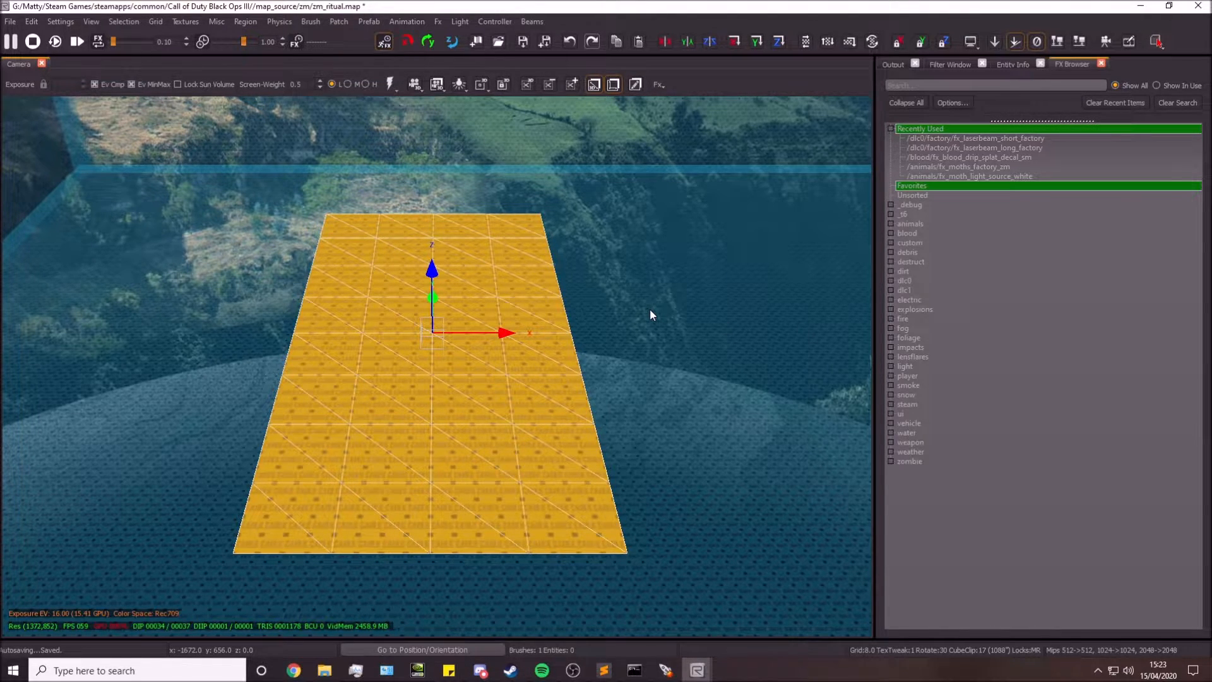
{"action": "mouse_move", "coordinate": [277, 223]}
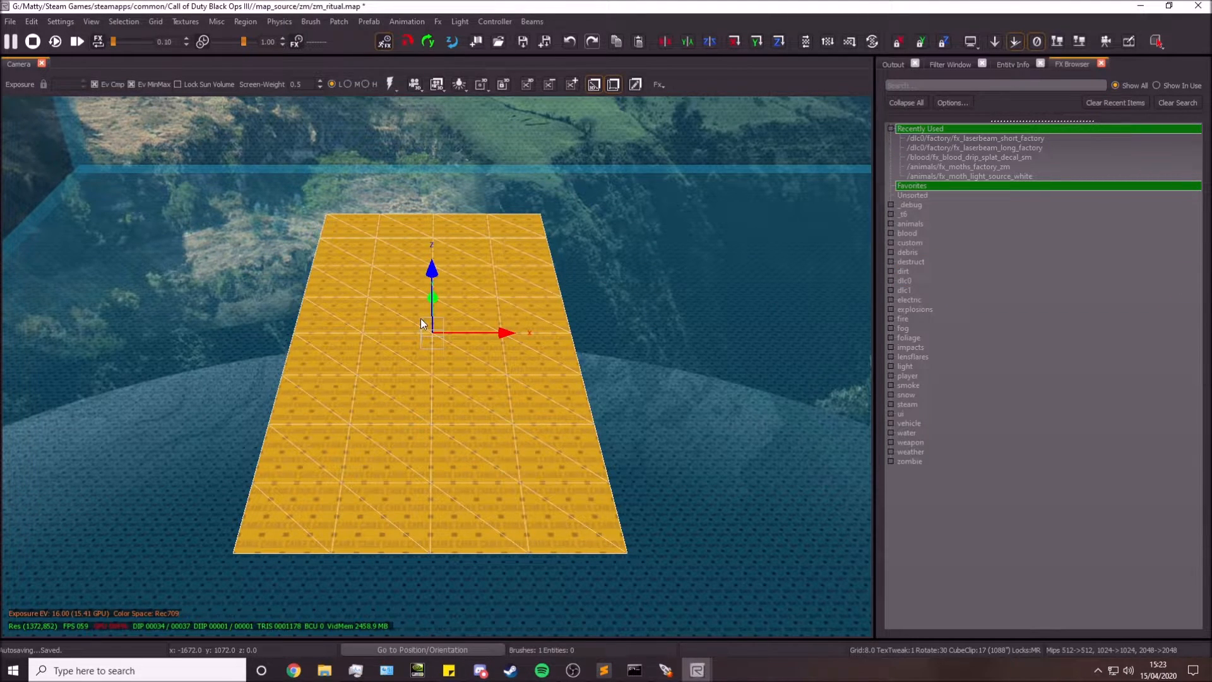
{"action": "mouse_move", "coordinate": [516, 284]}
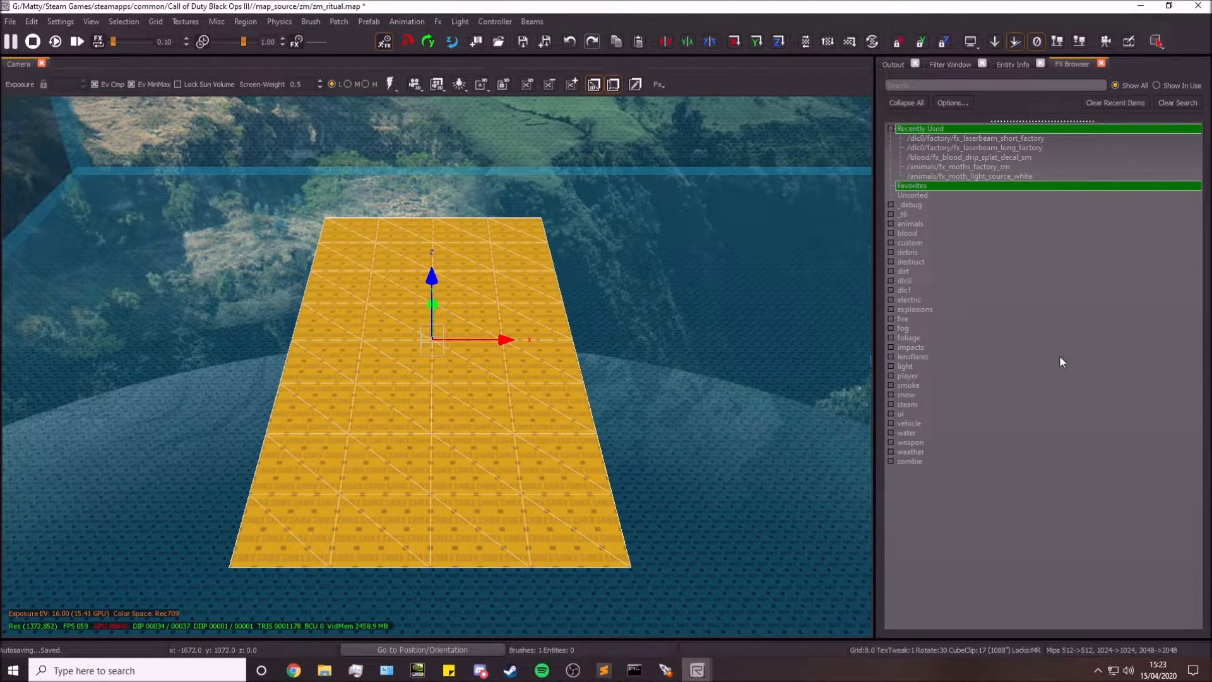
{"action": "mouse_move", "coordinate": [444, 281]}
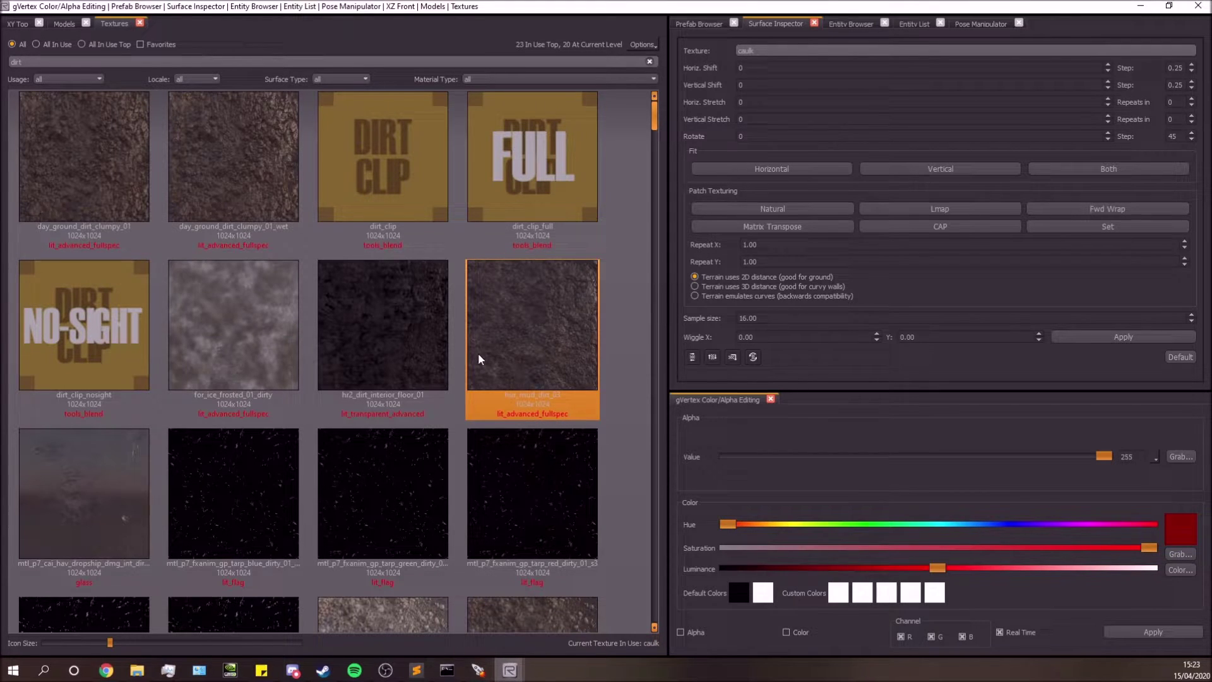
Apply the brown clumpy dirt ground texture to the strip patch.
{"action": "left_click", "coordinate": [83, 154]}
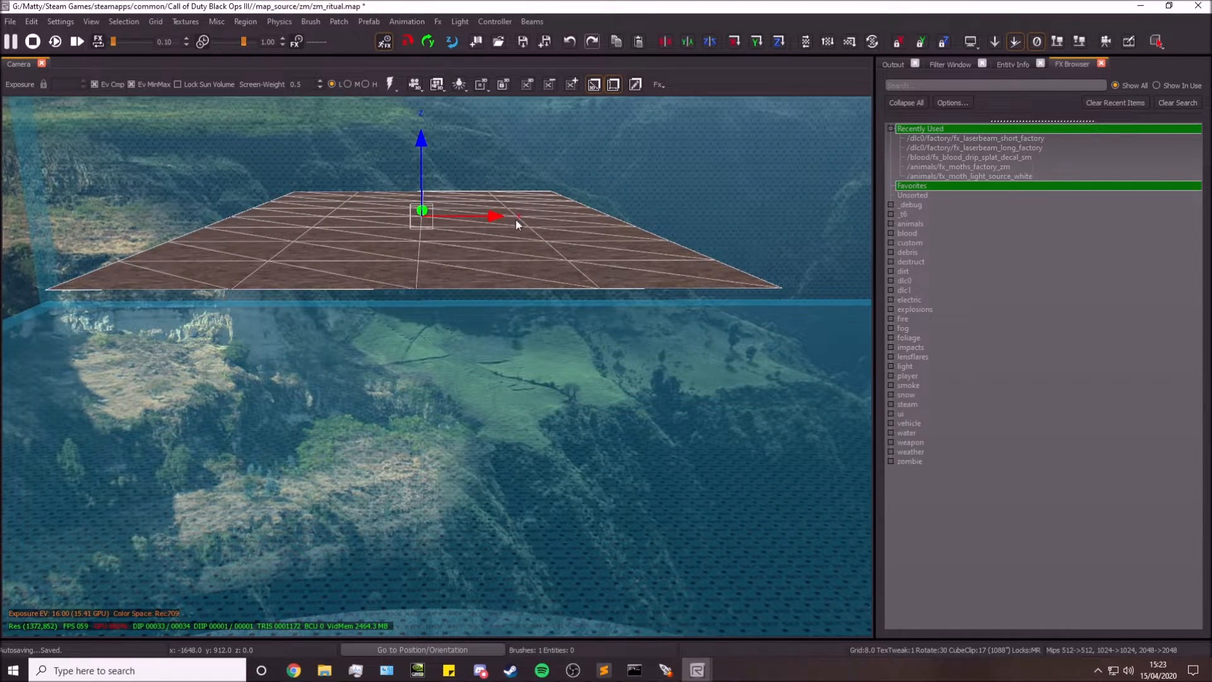
Drag-select a vertex of the dirt strip for colour/alpha editing.
{"action": "left_click_drag", "start_coordinate": [510, 225], "coordinate": [391, 259]}
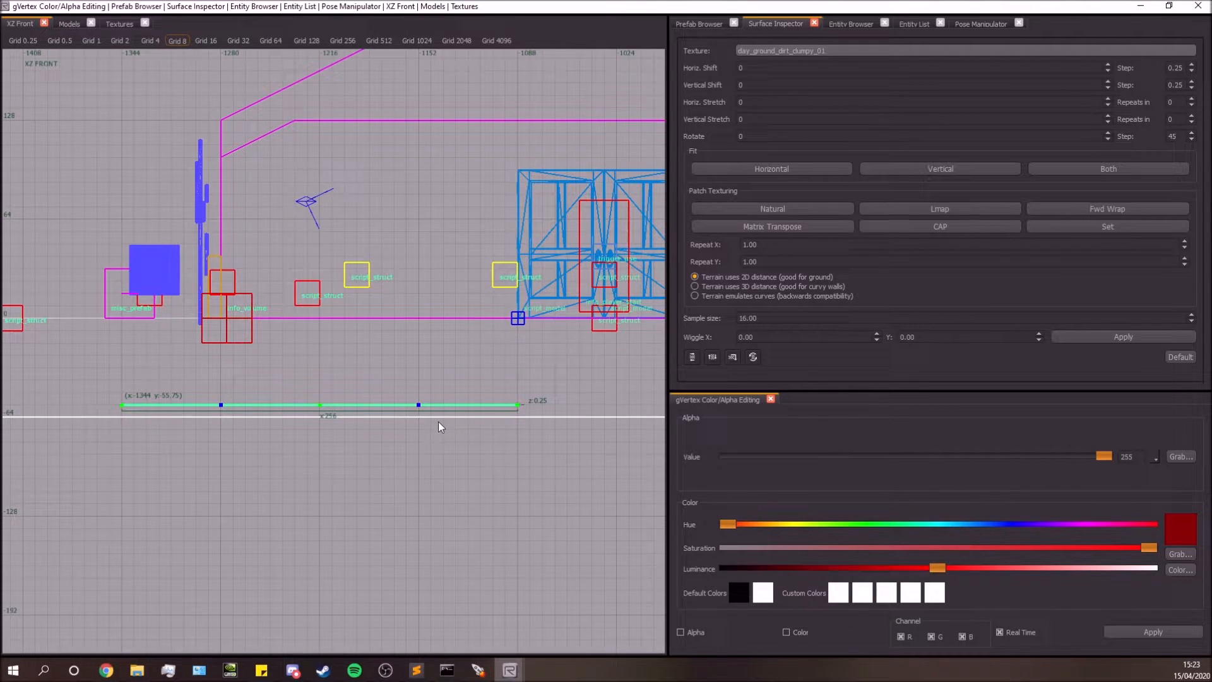
{"action": "mouse_move", "coordinate": [212, 390]}
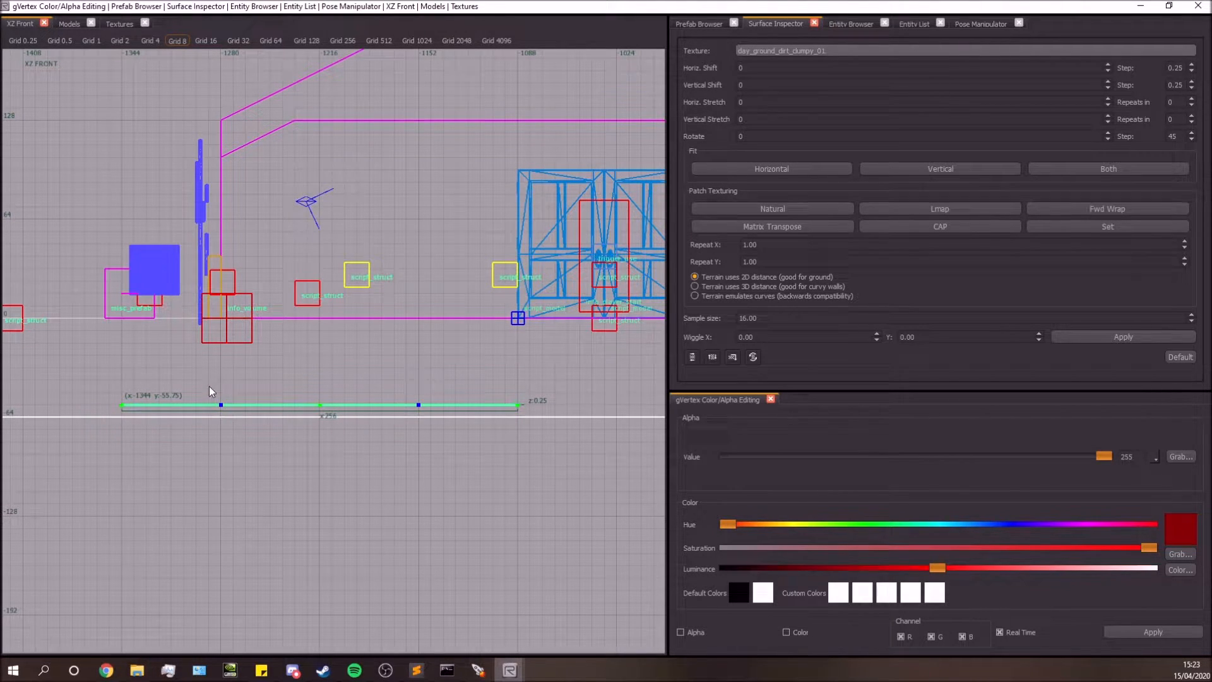
{"action": "mouse_move", "coordinate": [264, 453]}
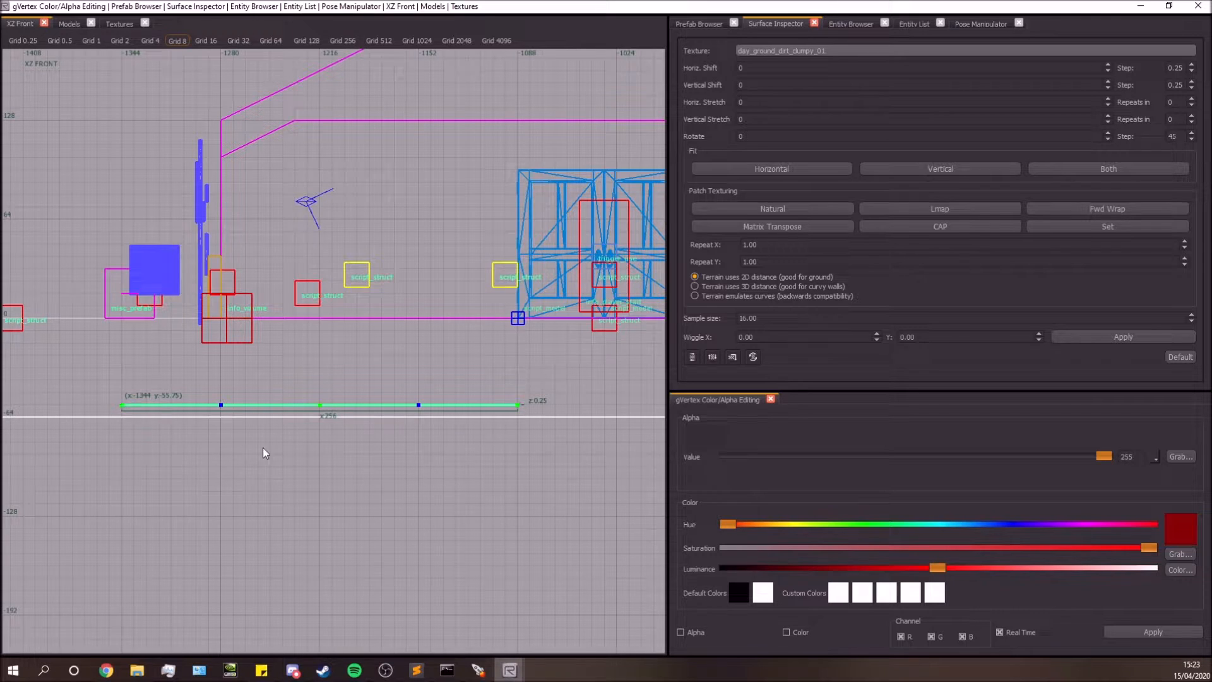
{"action": "mouse_move", "coordinate": [260, 471]}
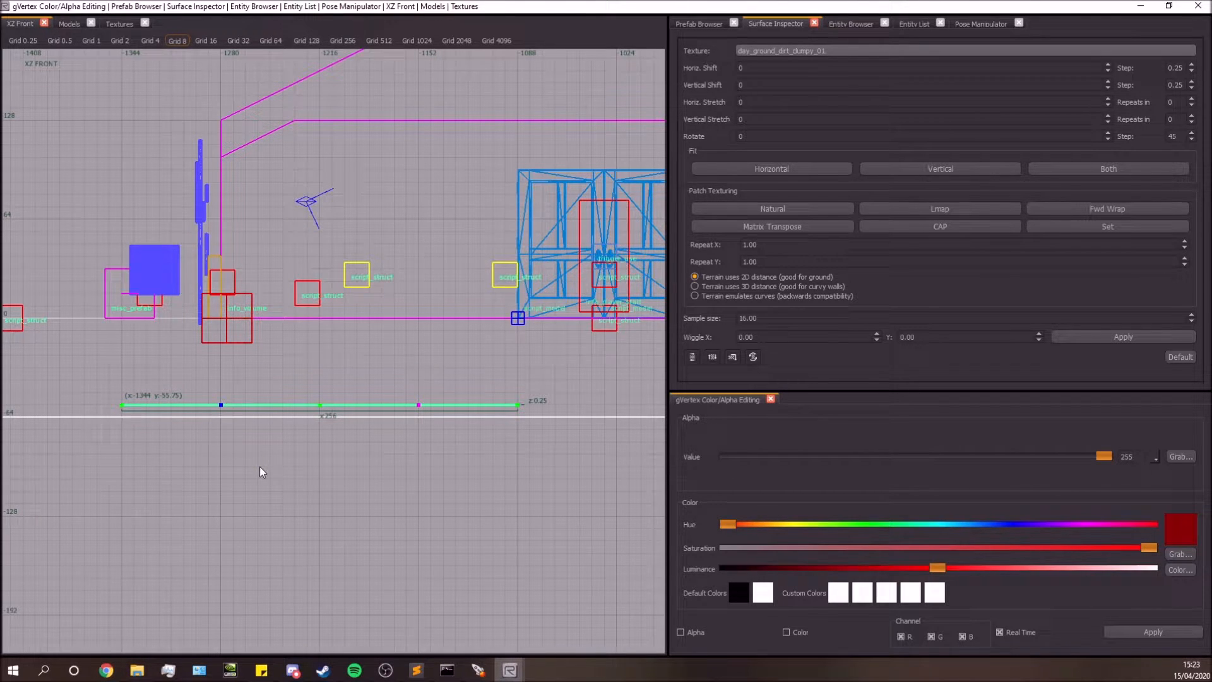
{"action": "mouse_move", "coordinate": [438, 471]}
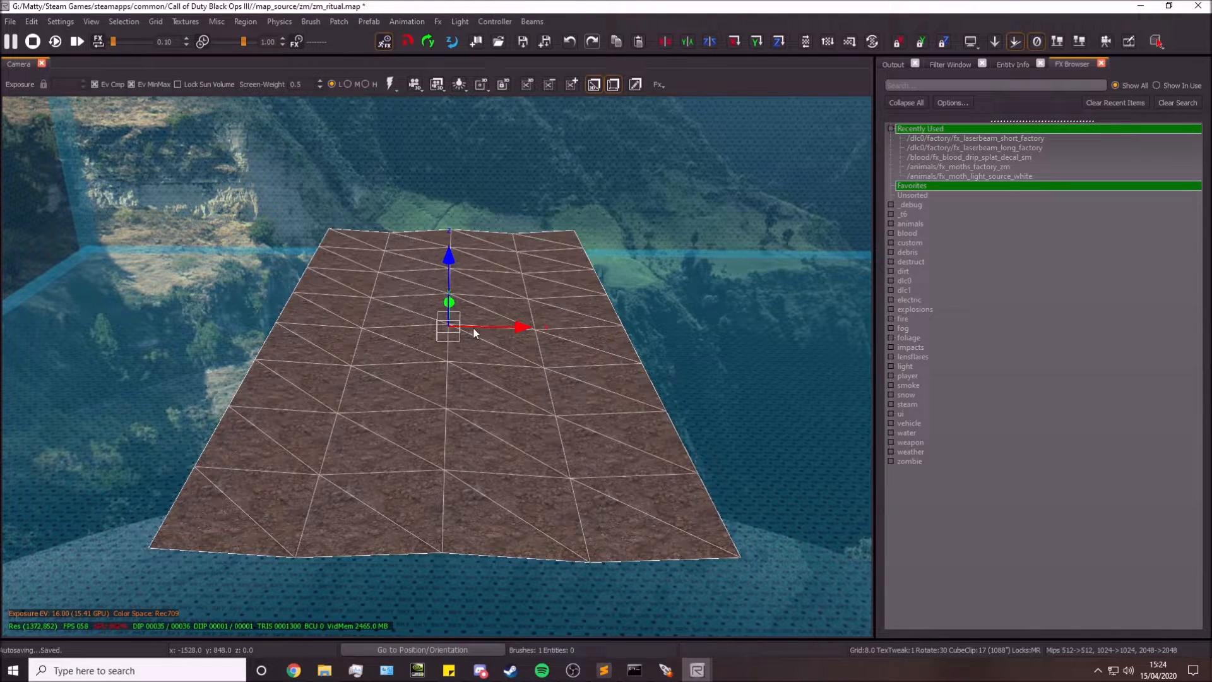
Switch to the Textures / Surface Inspector / gVertex Color/Alpha Editing layout.
{"action": "right_click", "coordinate": [475, 333]}
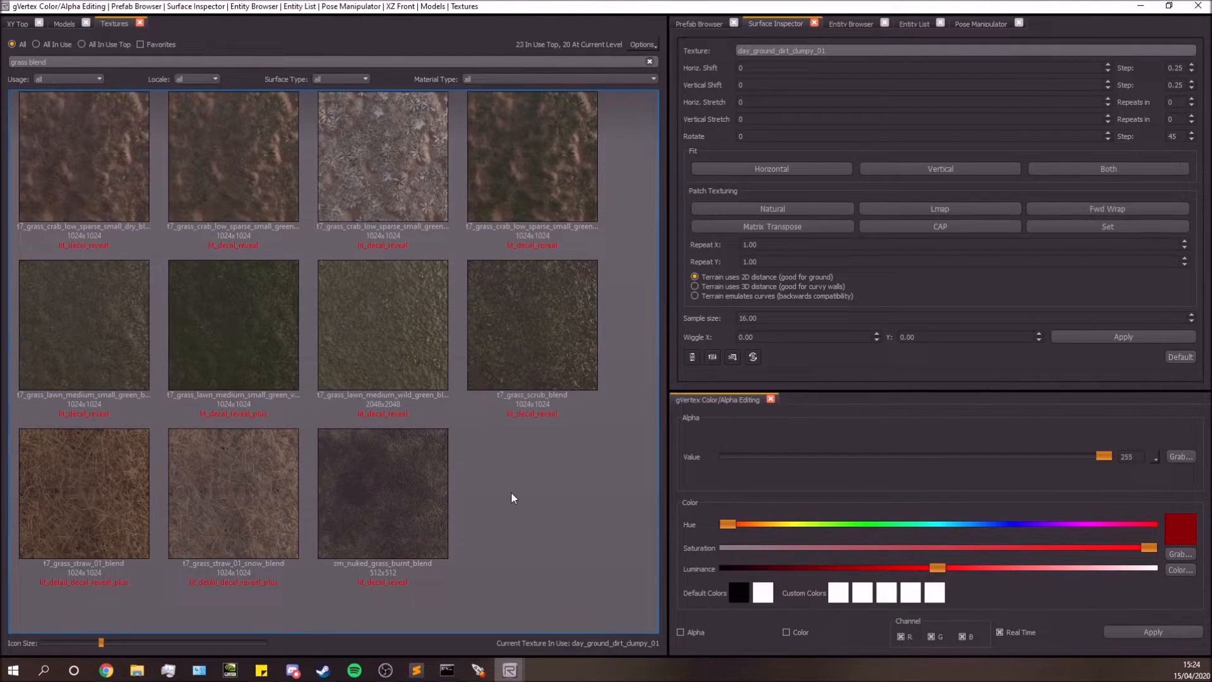
{"action": "left_click", "coordinate": [382, 492]}
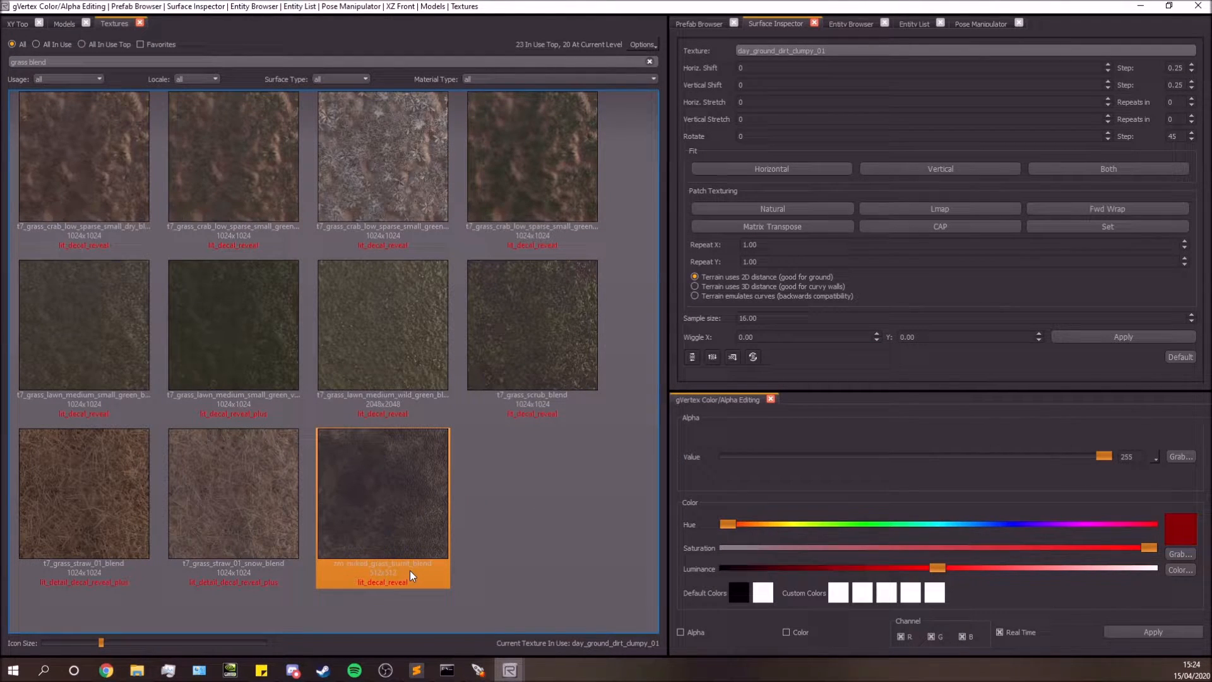
{"action": "left_click", "coordinate": [233, 493]}
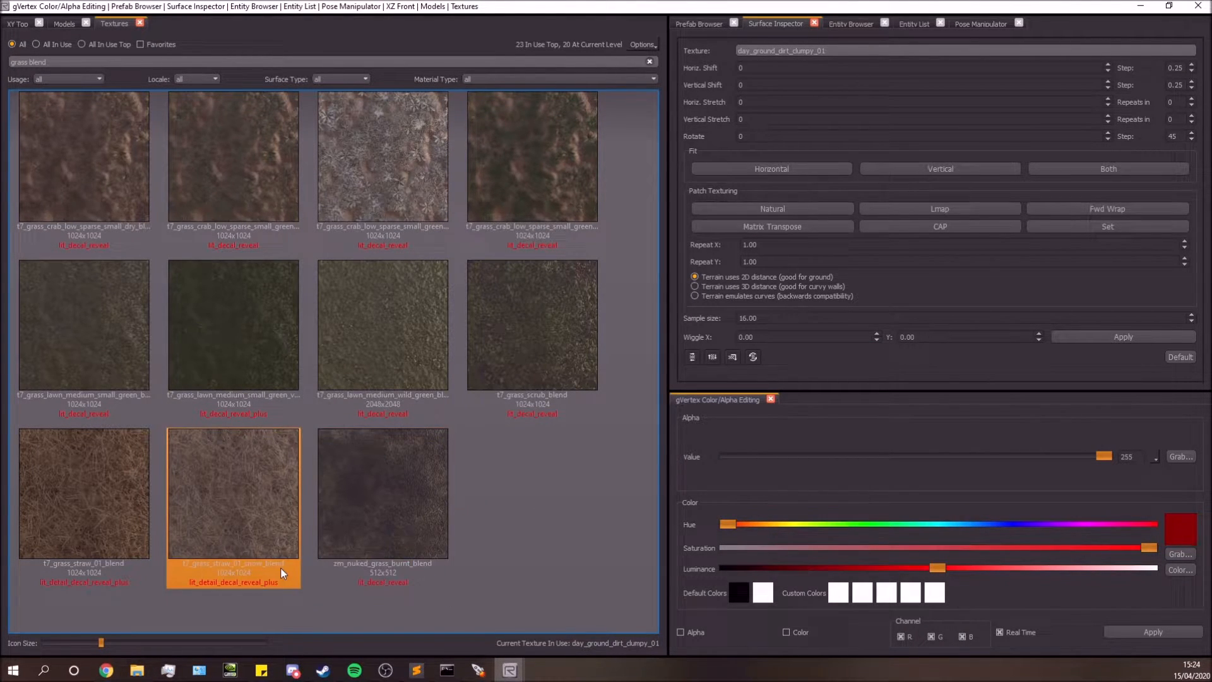
{"action": "left_click", "coordinate": [83, 156]}
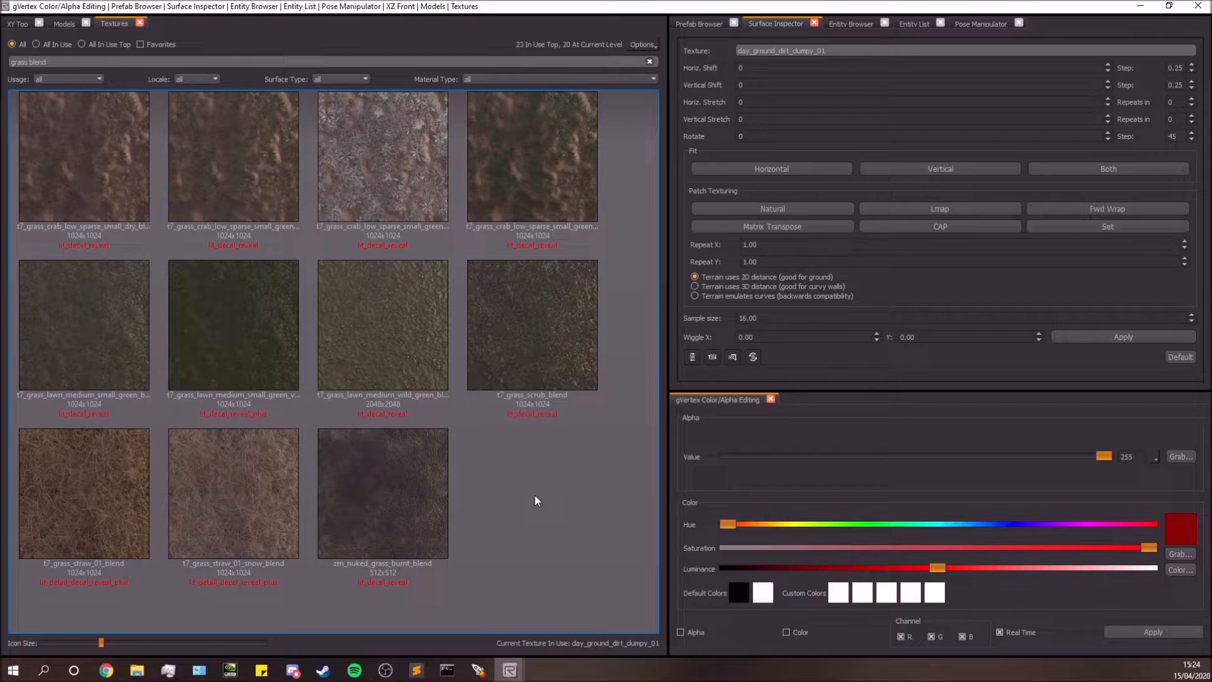
{"action": "mouse_move", "coordinate": [462, 472]}
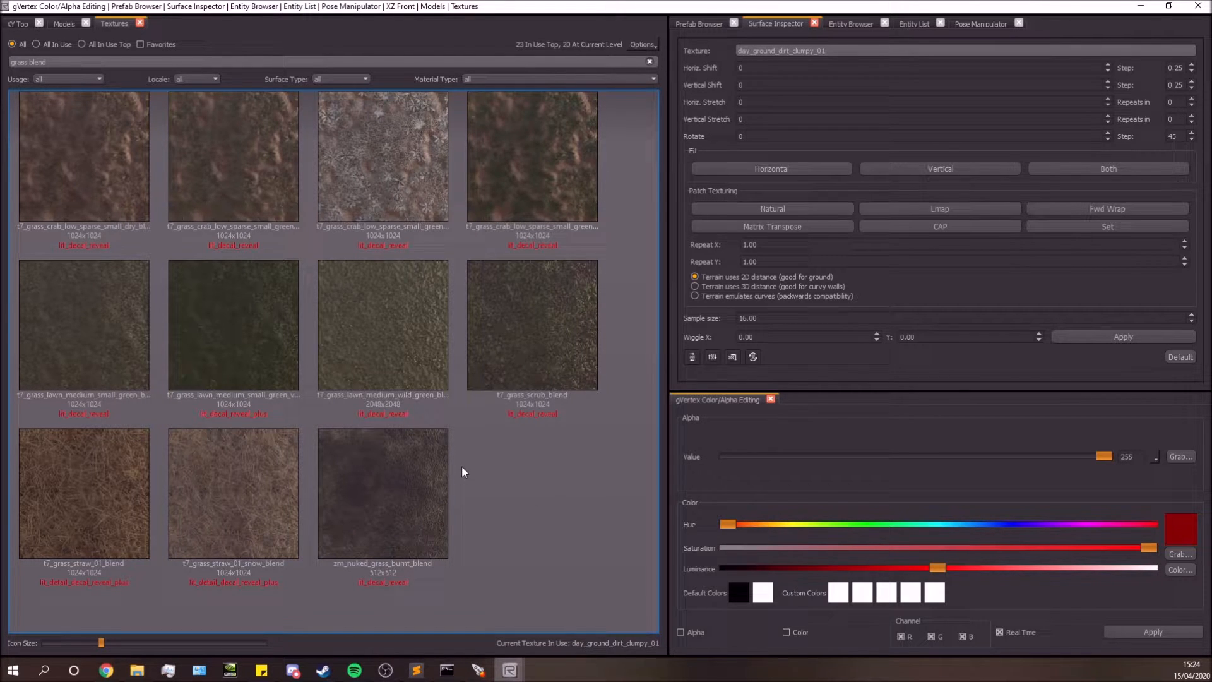
{"action": "mouse_move", "coordinate": [502, 445]}
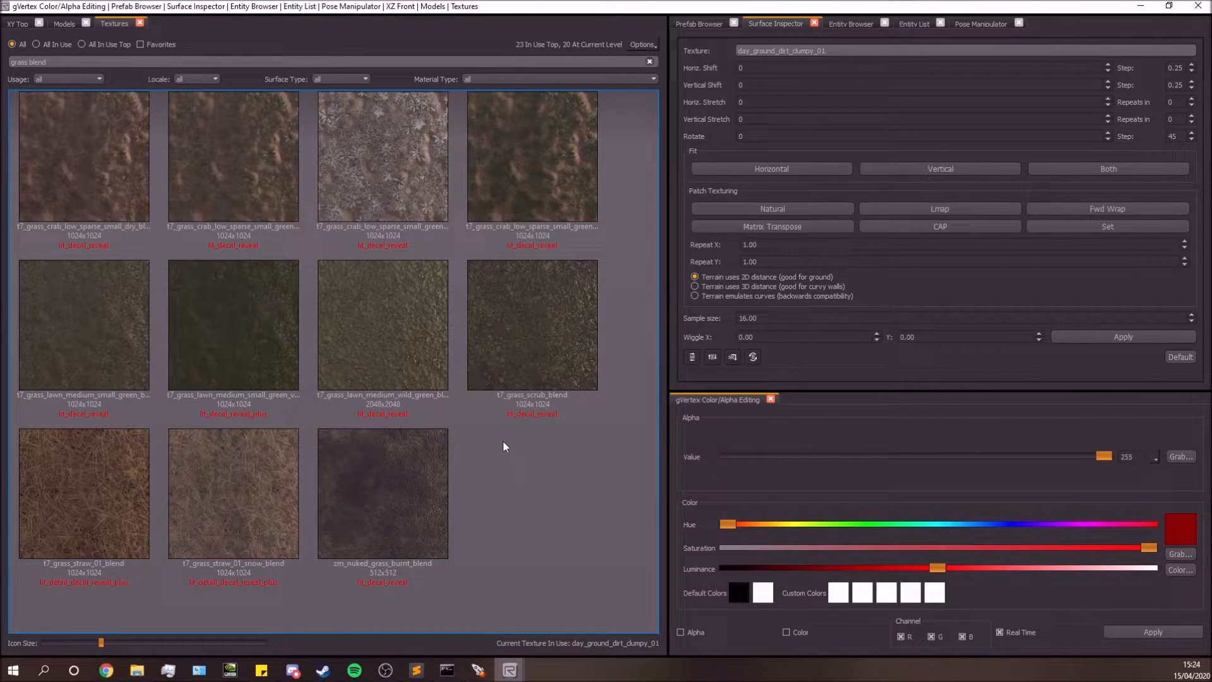
{"action": "left_click", "coordinate": [232, 158]}
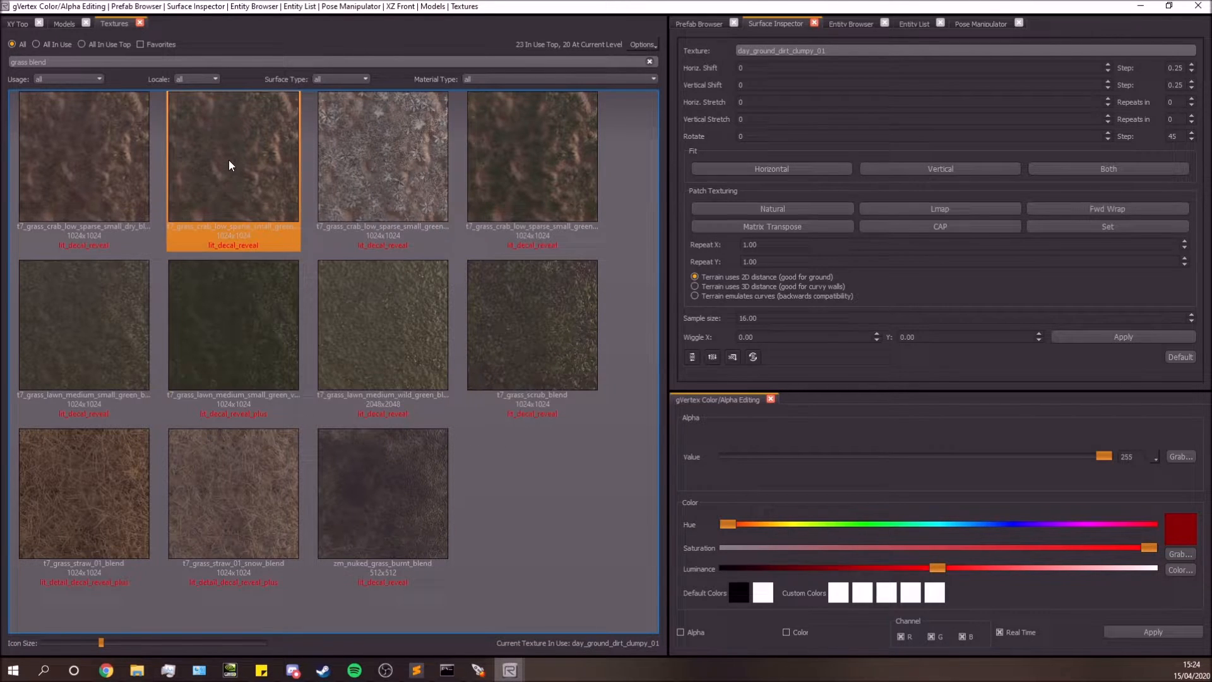
{"action": "left_click", "coordinate": [532, 156]}
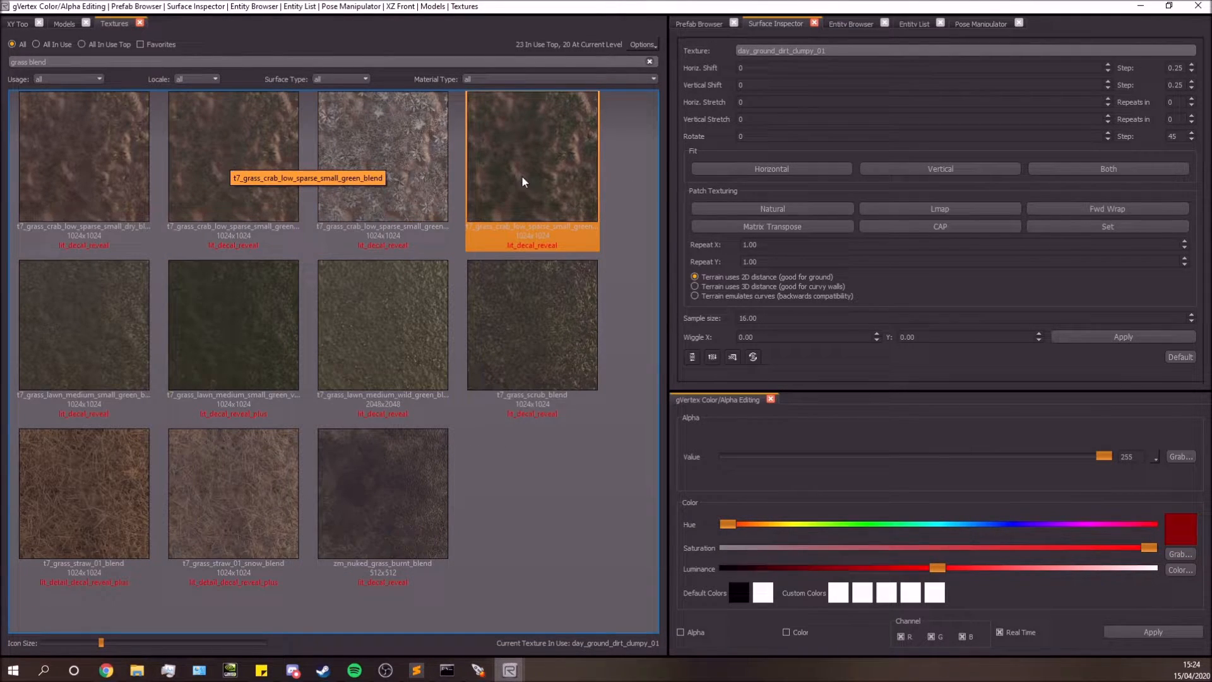
{"action": "left_click", "coordinate": [233, 157]}
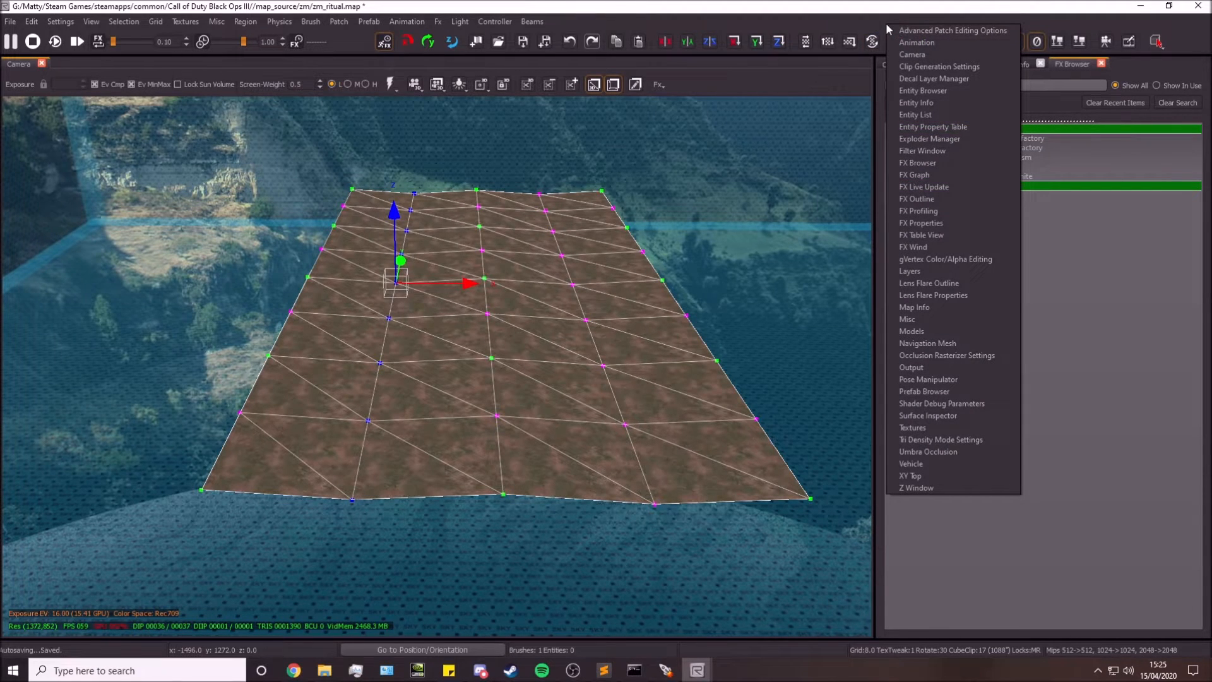
{"action": "mouse_move", "coordinate": [945, 259]}
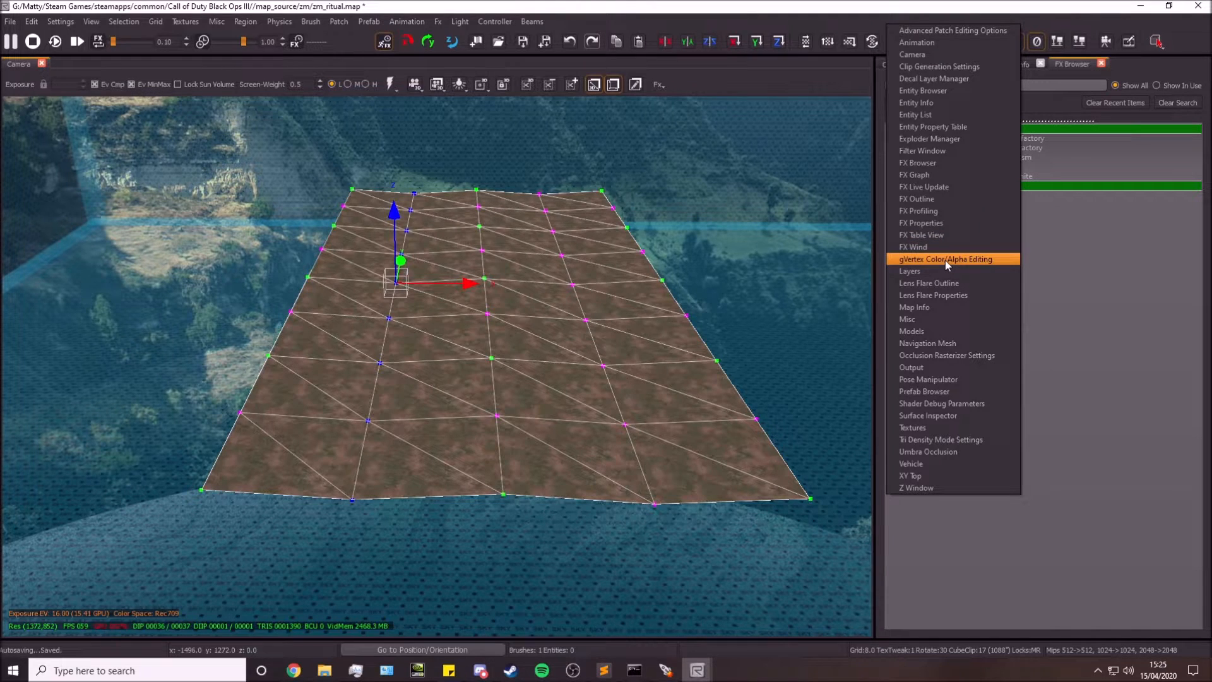
{"action": "mouse_move", "coordinate": [933, 264]}
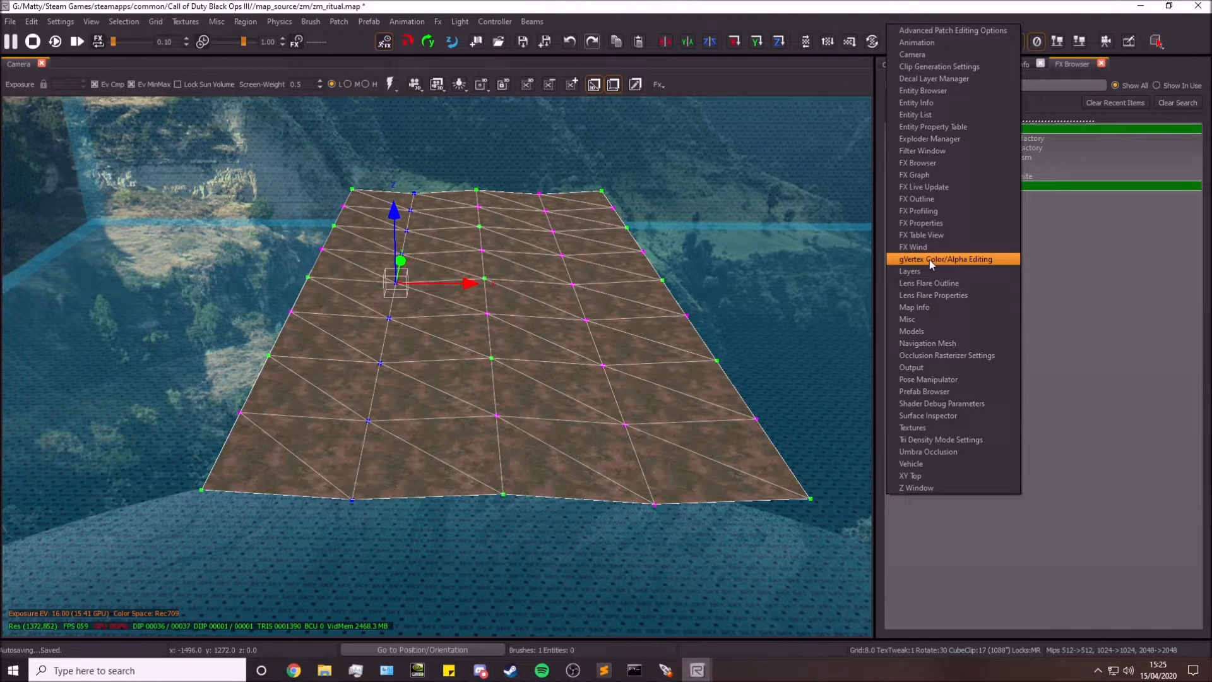
Apply t7_grass_crab_low_sparse_small_green_blend to the patch with vertex alpha editing ticked.
{"action": "left_click", "coordinate": [945, 259]}
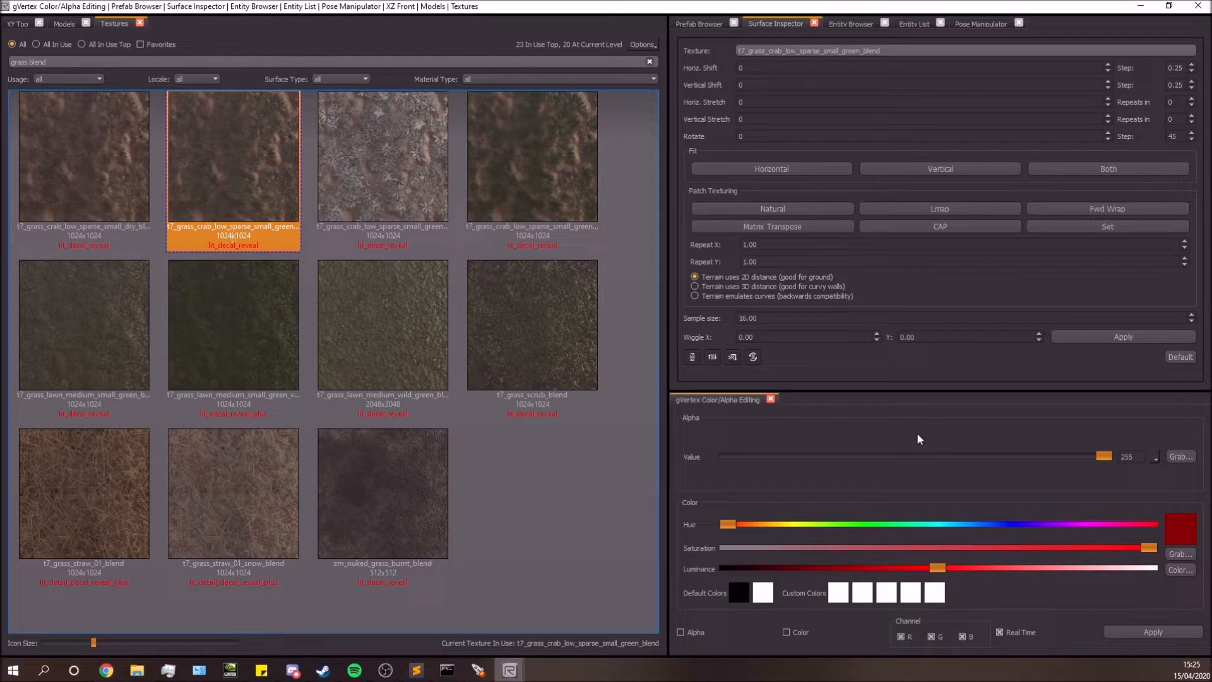
{"action": "left_click", "coordinate": [681, 631]}
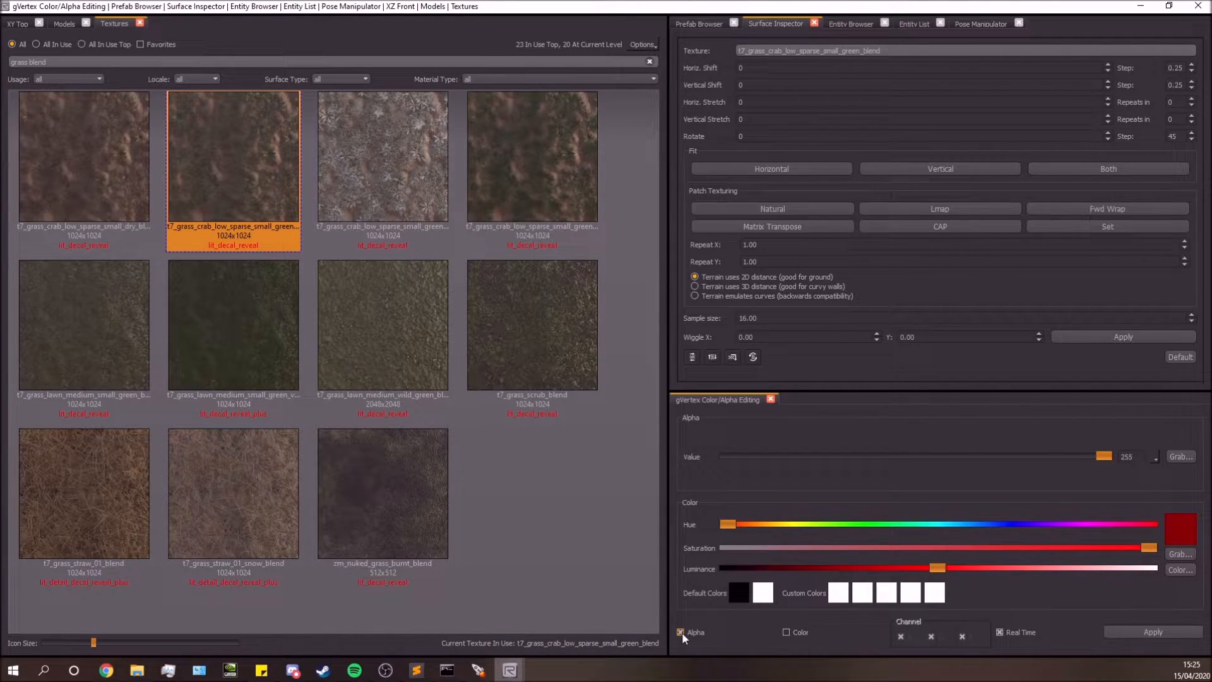
{"action": "left_click", "coordinate": [681, 632]}
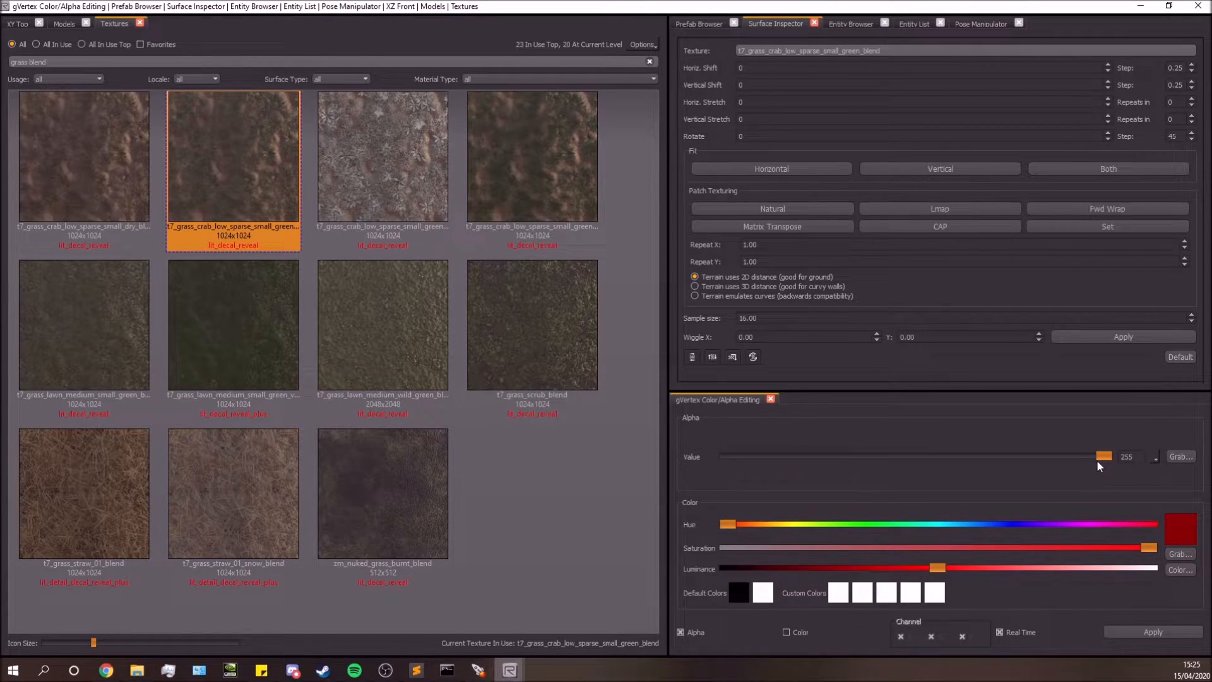
{"action": "left_click", "coordinate": [1104, 456]}
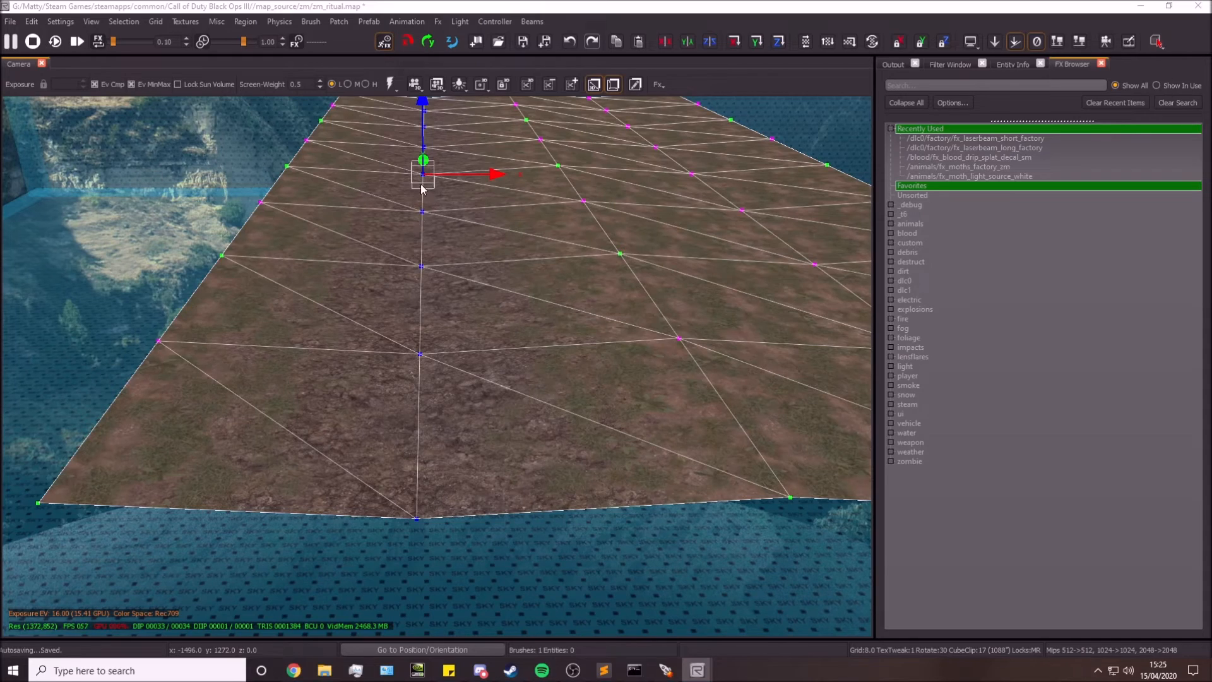
{"action": "mouse_move", "coordinate": [583, 325]}
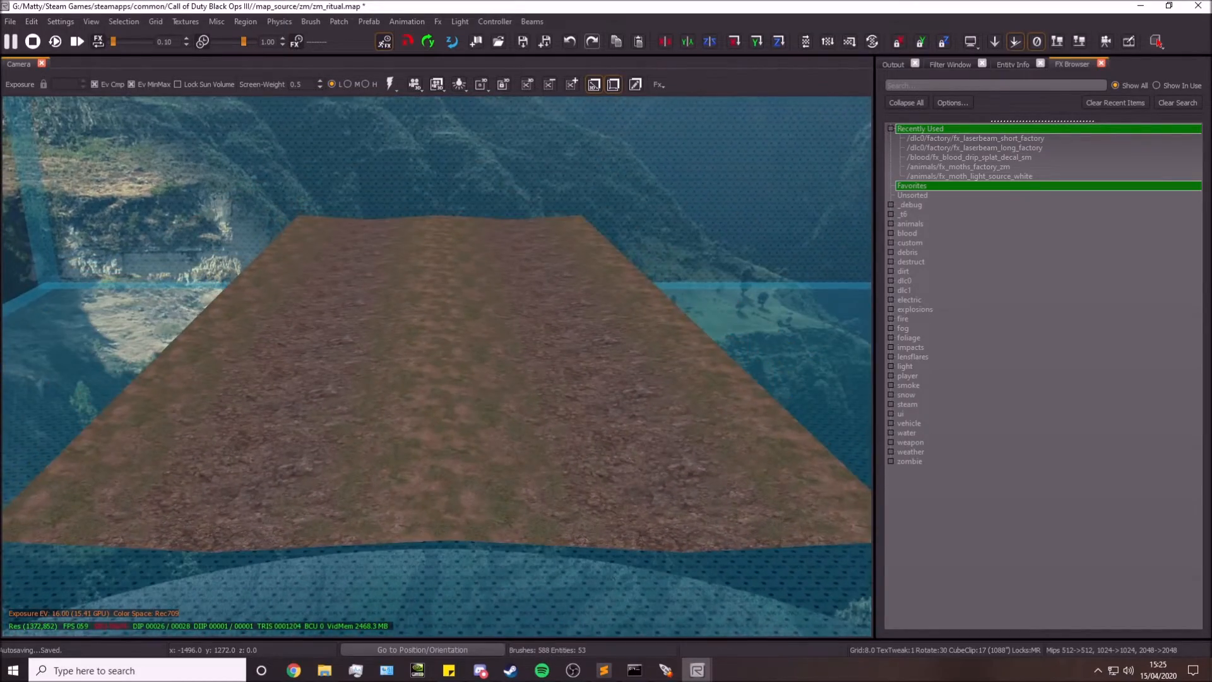
Set the vertex Alpha Value to 0 and return to the Textures layout.
{"action": "left_click", "coordinate": [390, 84]}
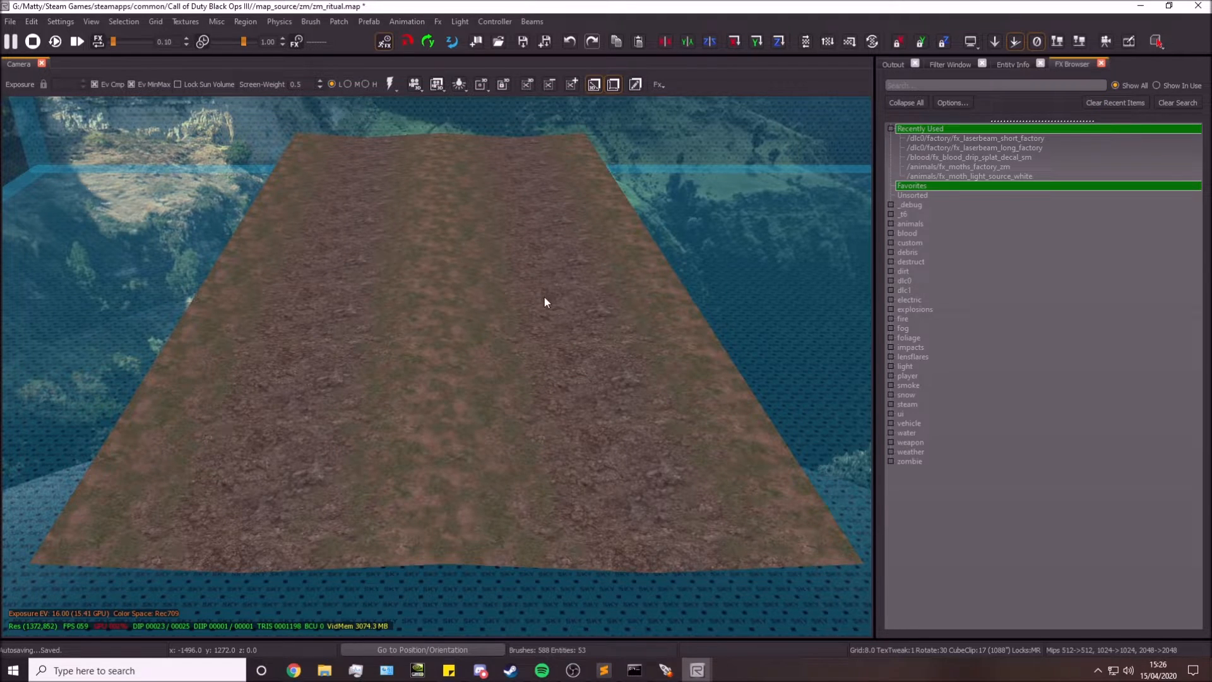
{"action": "mouse_move", "coordinate": [268, 348]}
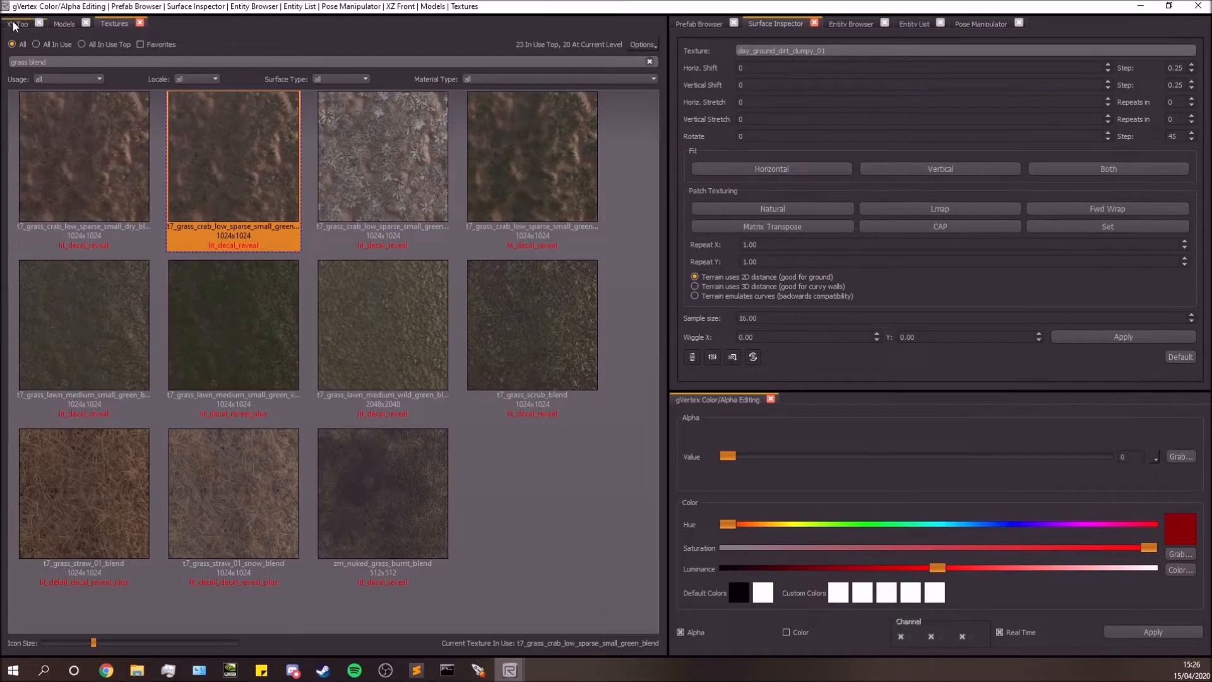
Select the thin 64x512 track strip in XY Top and show its vertices.
{"action": "left_click", "coordinate": [16, 23]}
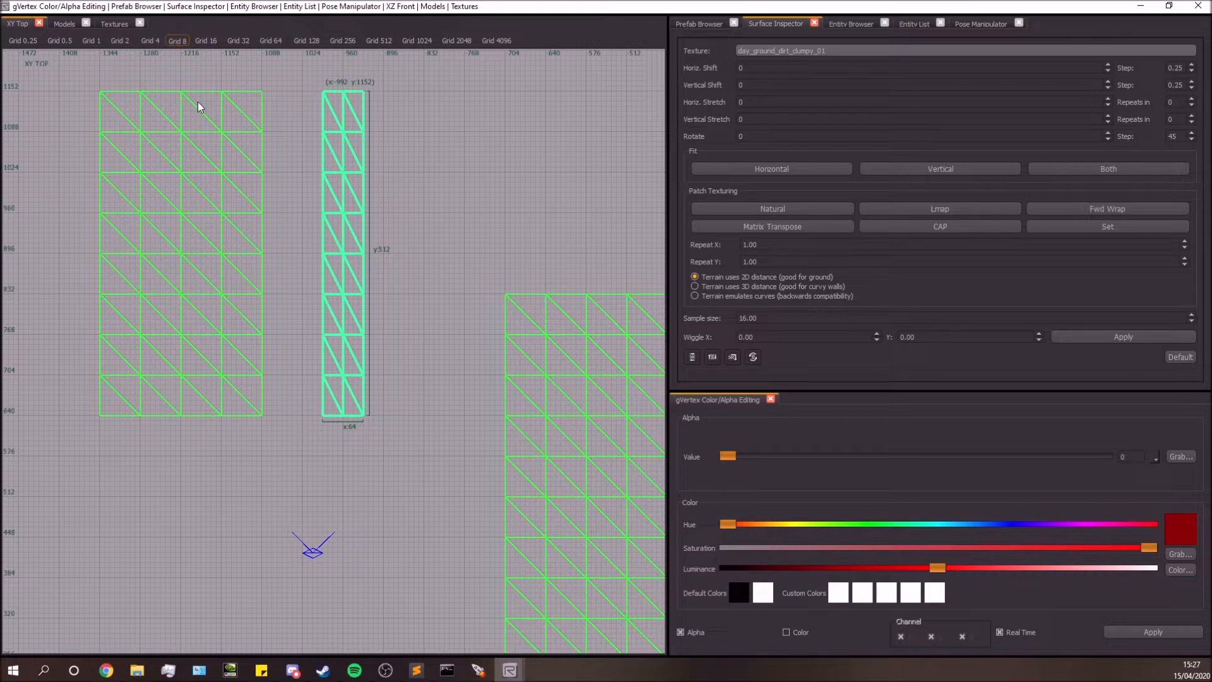
{"action": "mouse_move", "coordinate": [285, 292]}
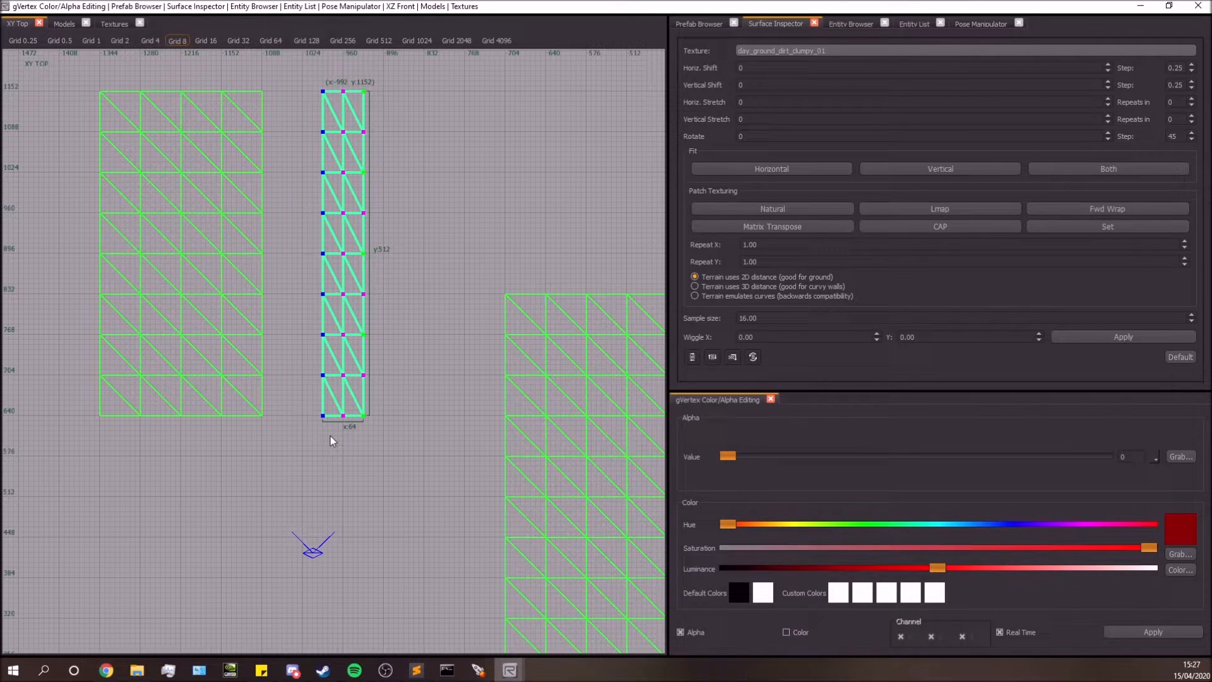
{"action": "left_click", "coordinate": [19, 22]}
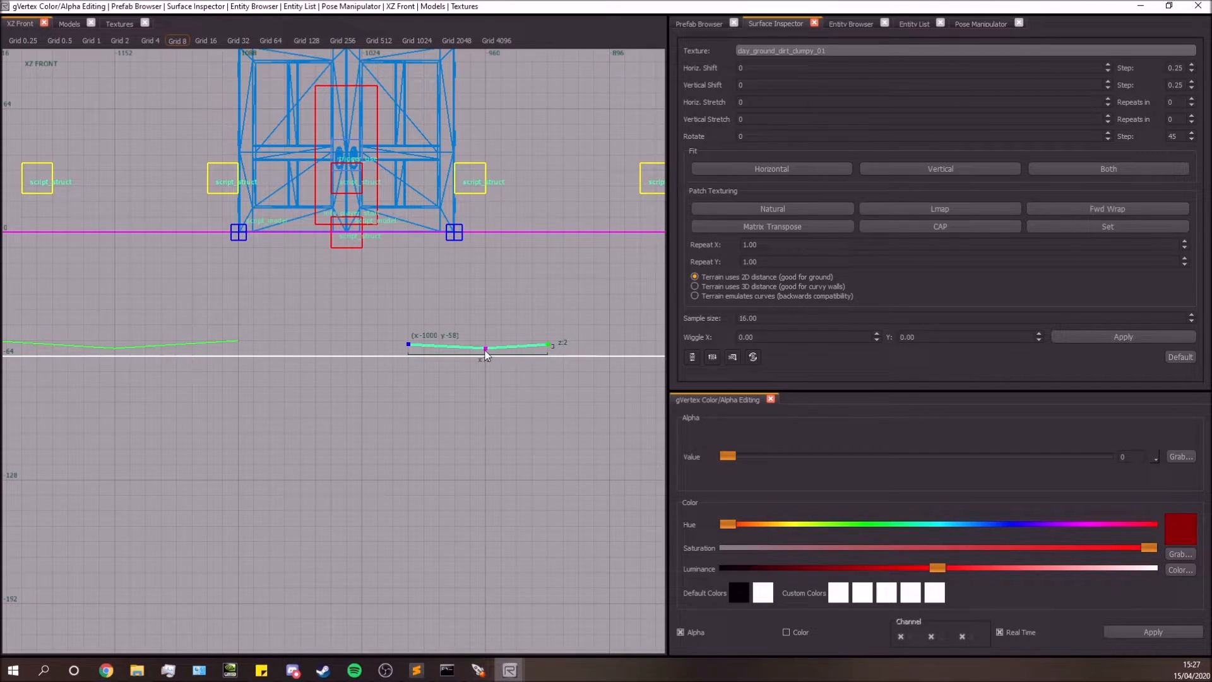
Assign the blend material to the strip, deselect it, and filter the texture browser by 'track'.
{"action": "left_click", "coordinate": [16, 23]}
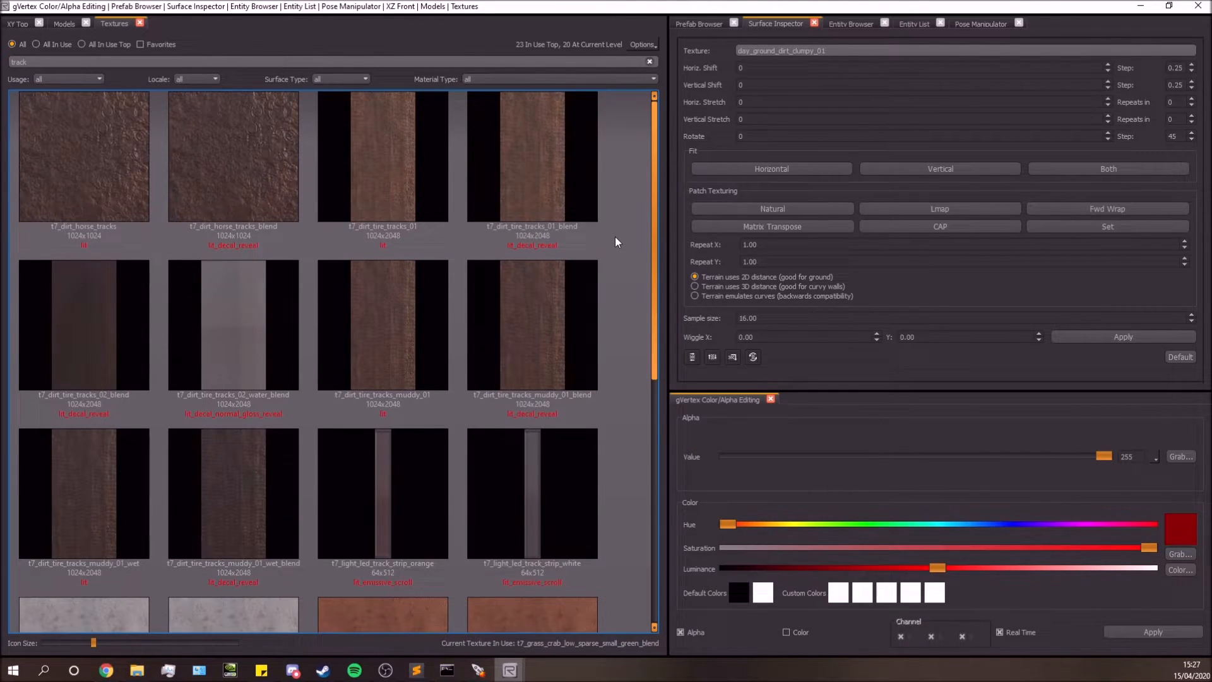
{"action": "mouse_move", "coordinate": [299, 262]}
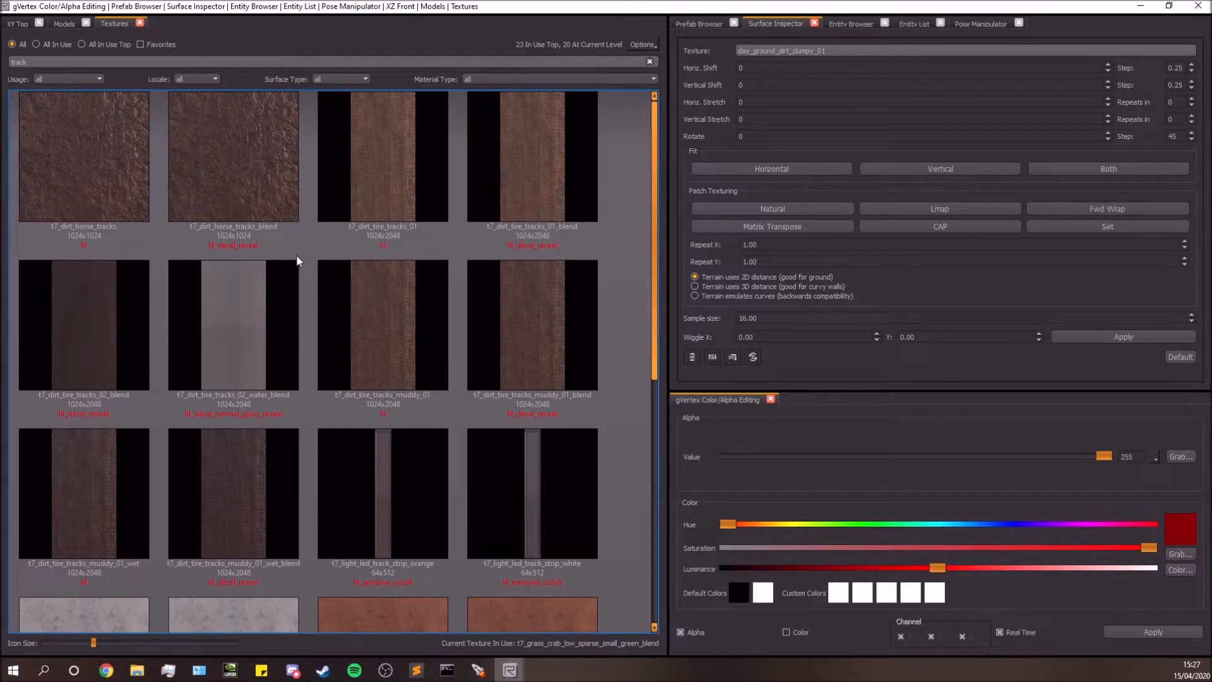
{"action": "left_click", "coordinate": [83, 495]}
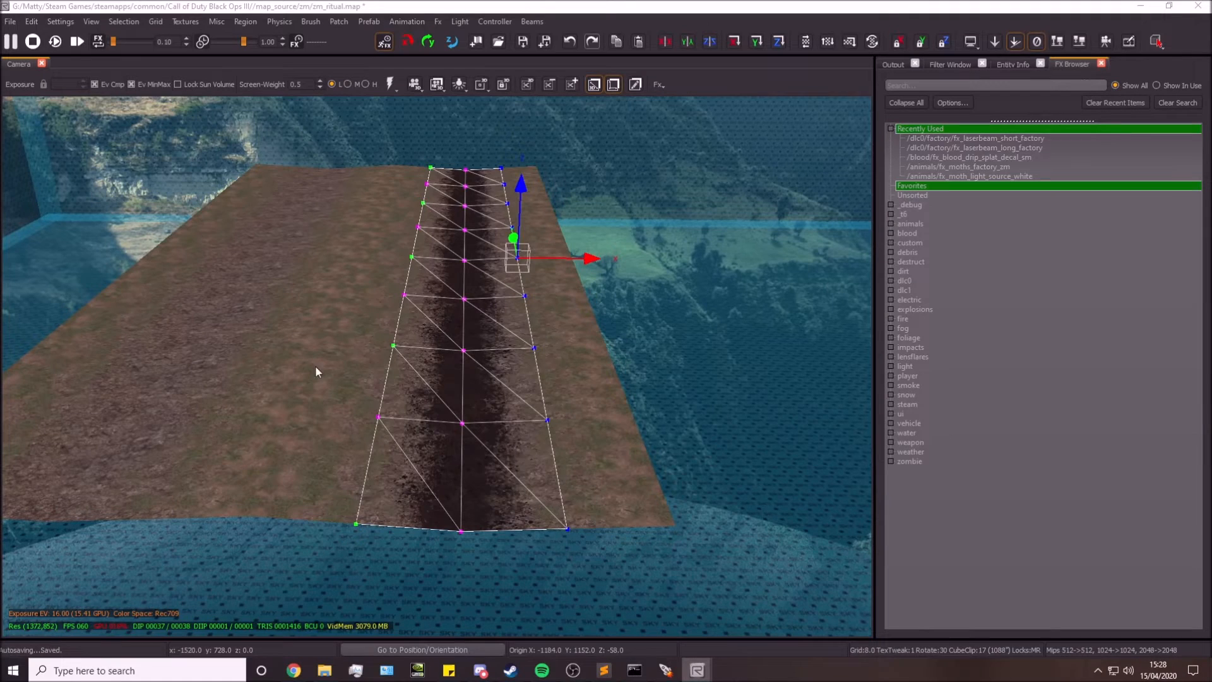
{"action": "mouse_move", "coordinate": [452, 498]}
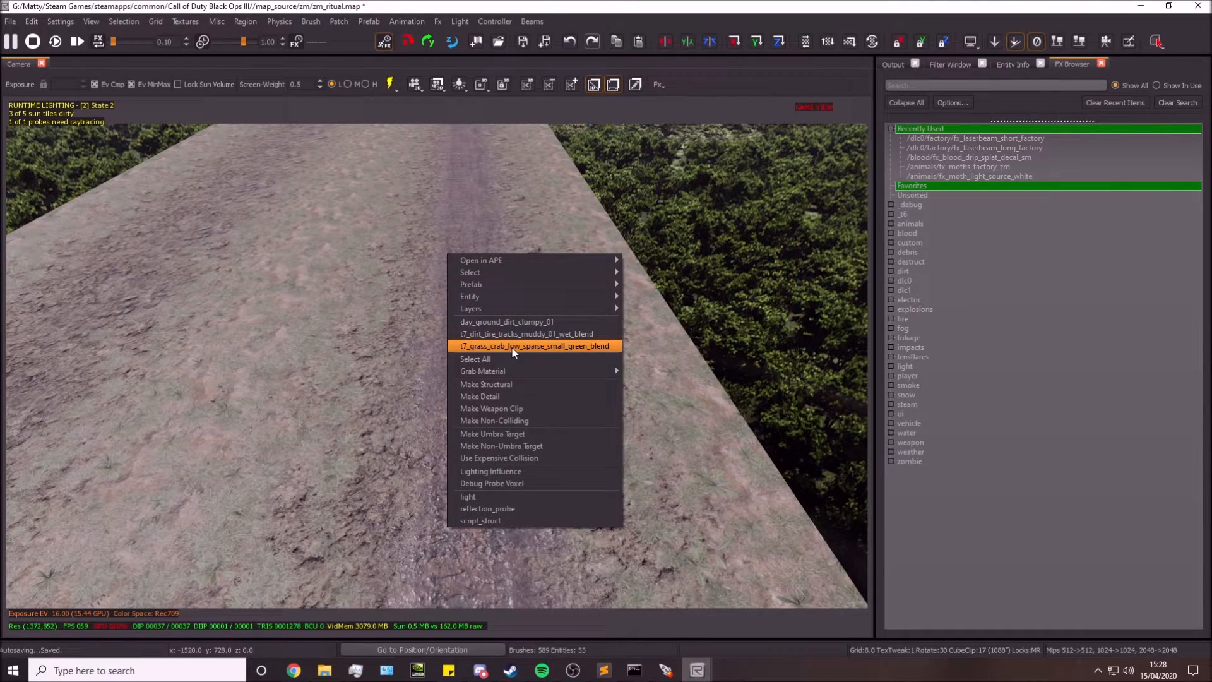
{"action": "left_click", "coordinate": [476, 359]}
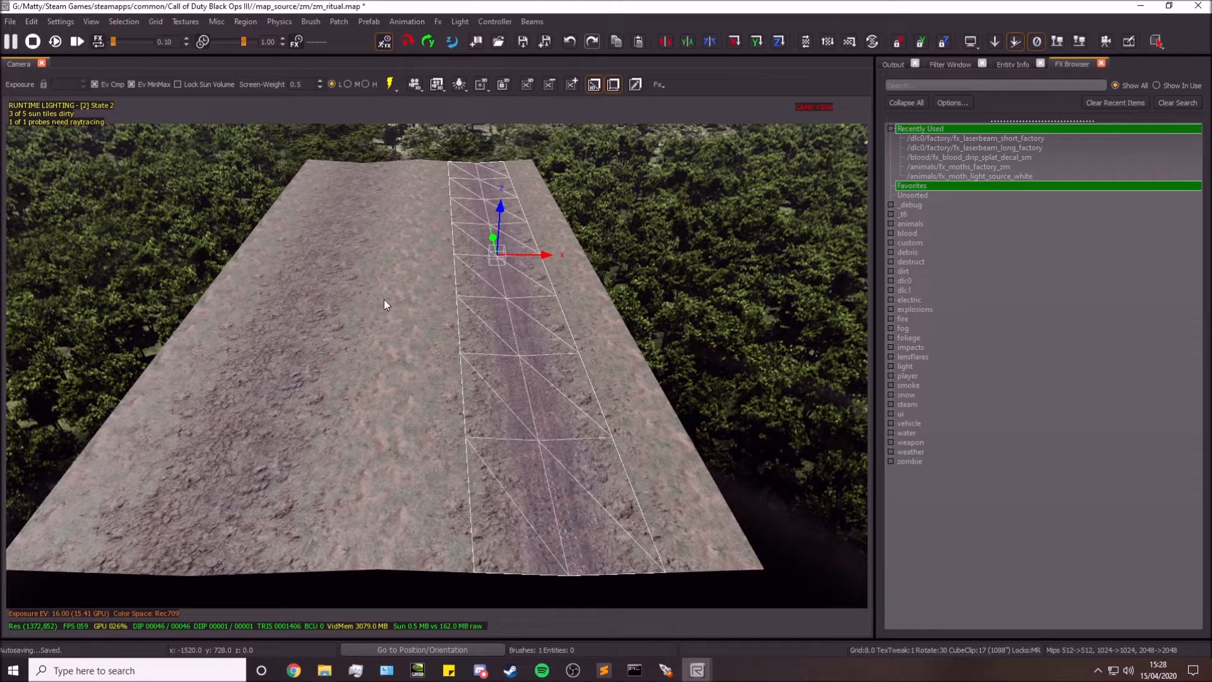
{"action": "mouse_move", "coordinate": [460, 200]}
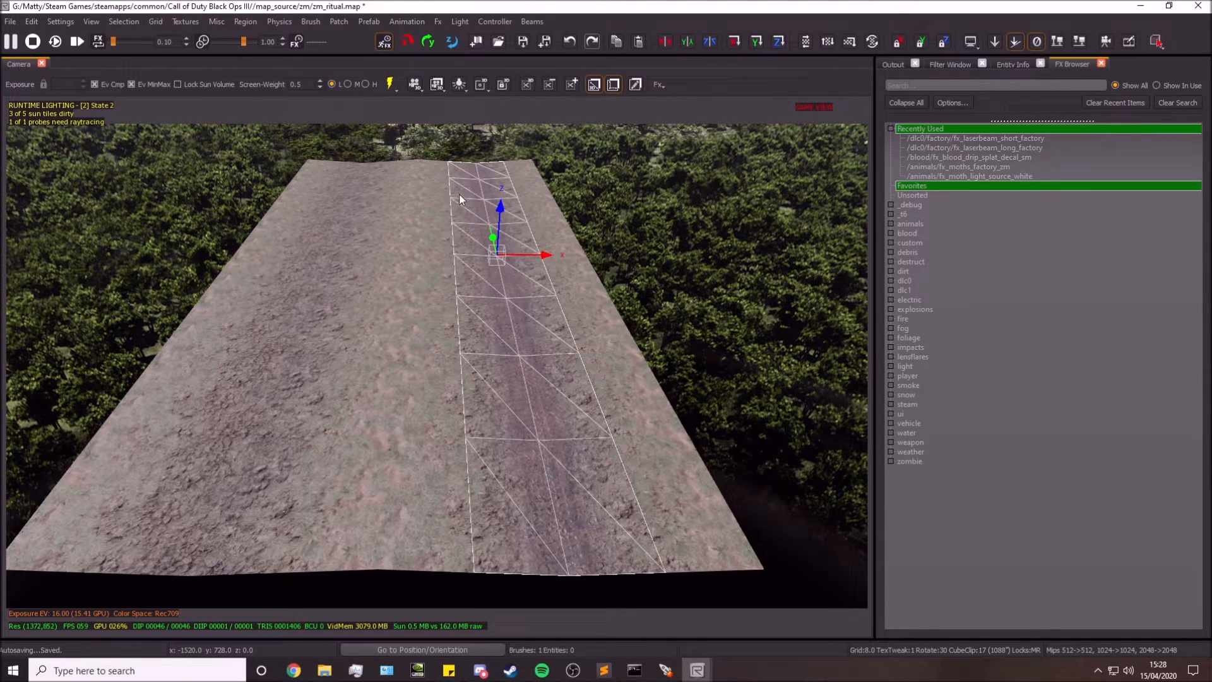
{"action": "mouse_move", "coordinate": [475, 168]}
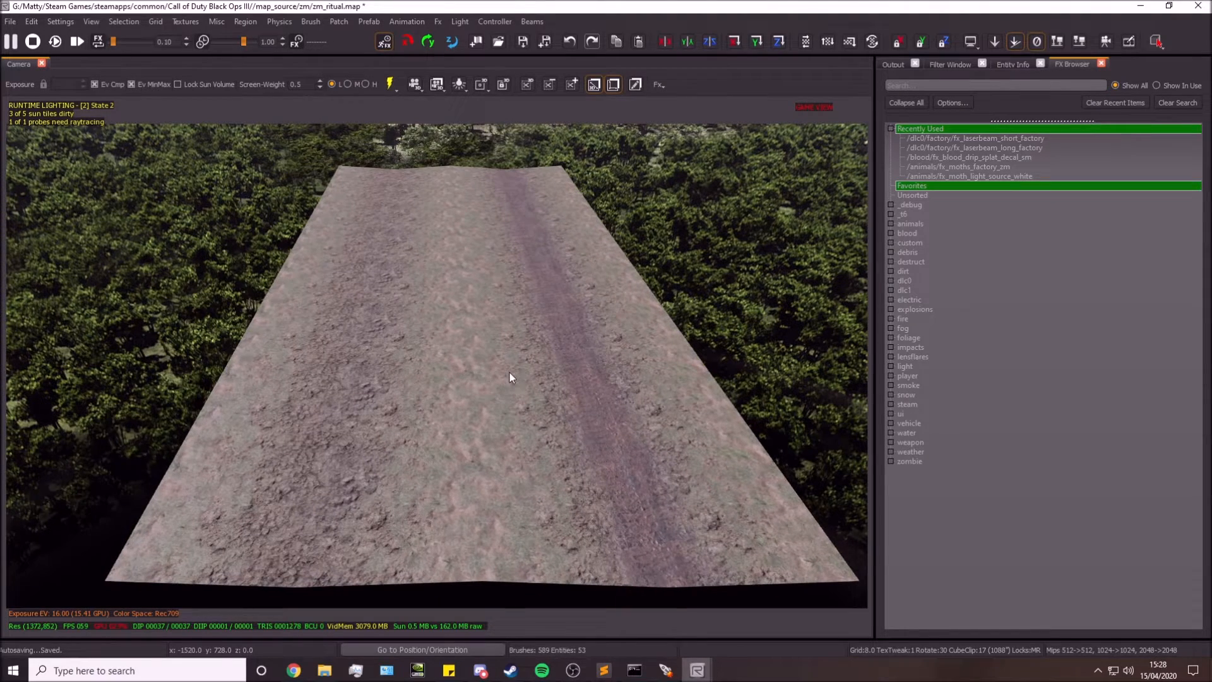
{"action": "left_click", "coordinate": [542, 262]}
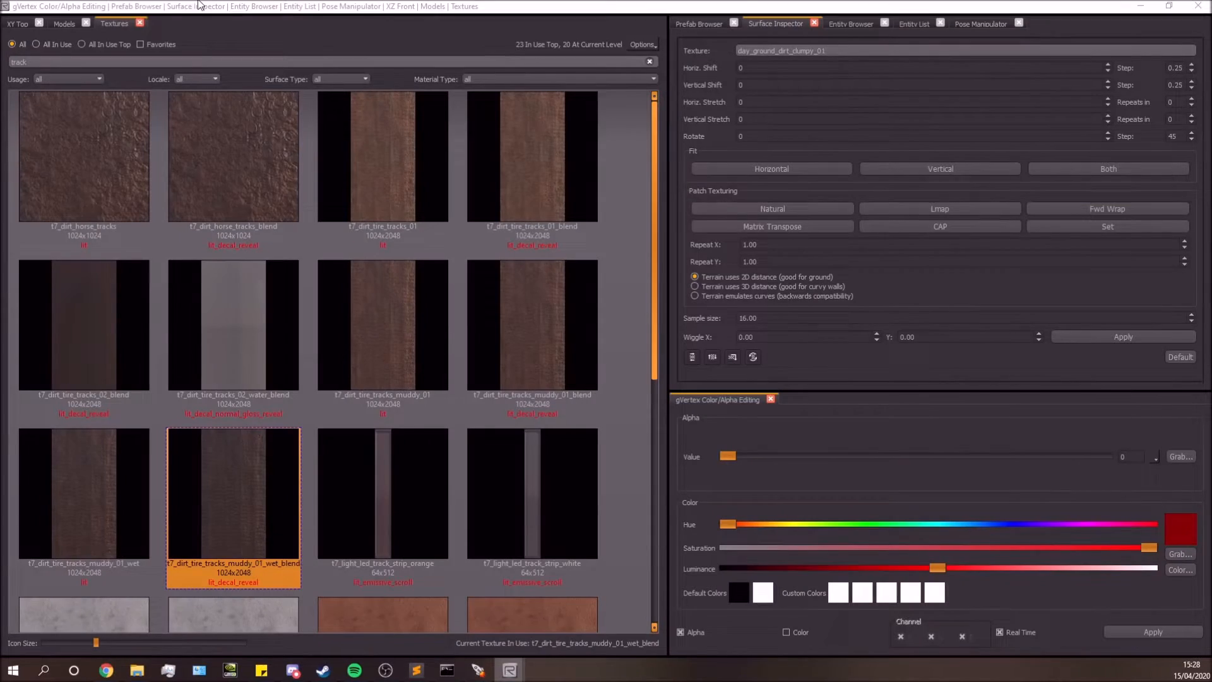
Apply the wet muddy tyre-track blend, then move the strip's end vertex onto the terrain line.
{"action": "left_click", "coordinate": [16, 23]}
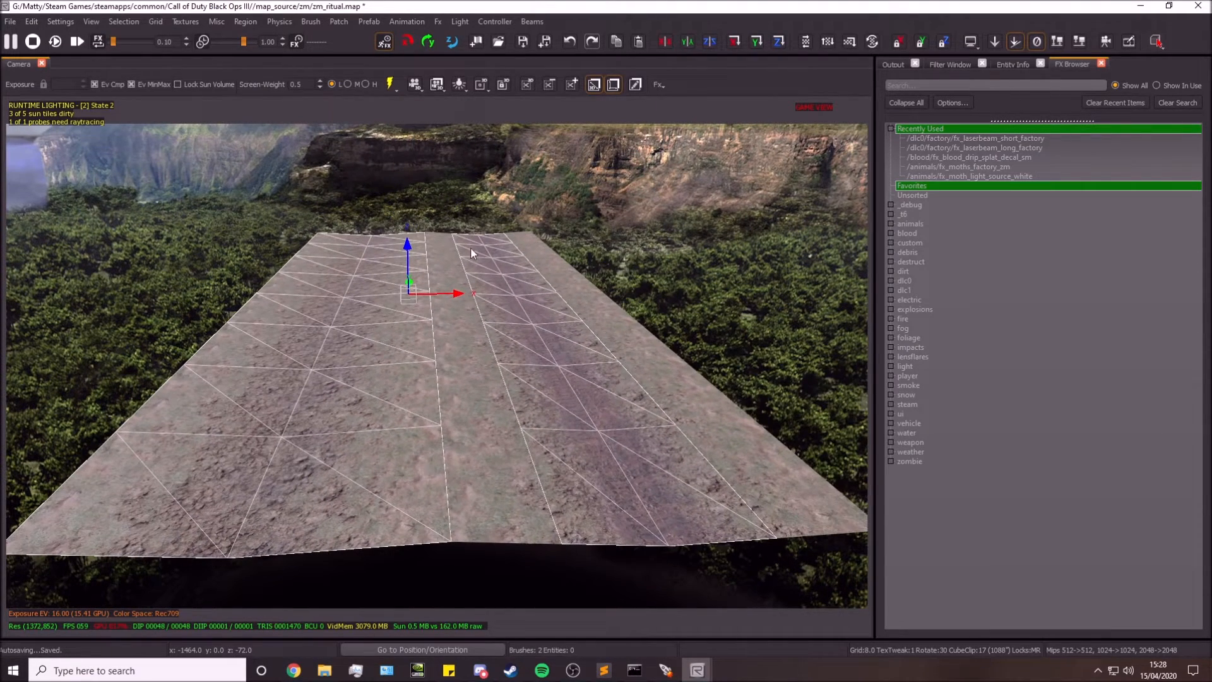
{"action": "mouse_move", "coordinate": [397, 308]}
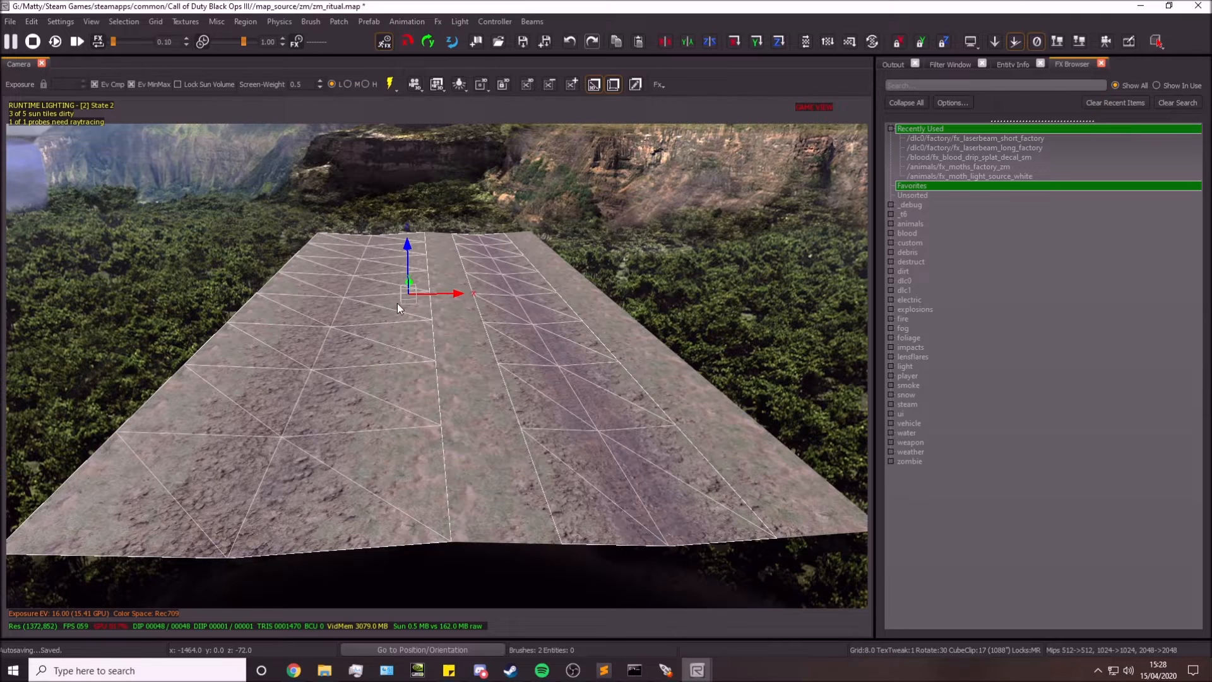
{"action": "mouse_move", "coordinate": [382, 322]}
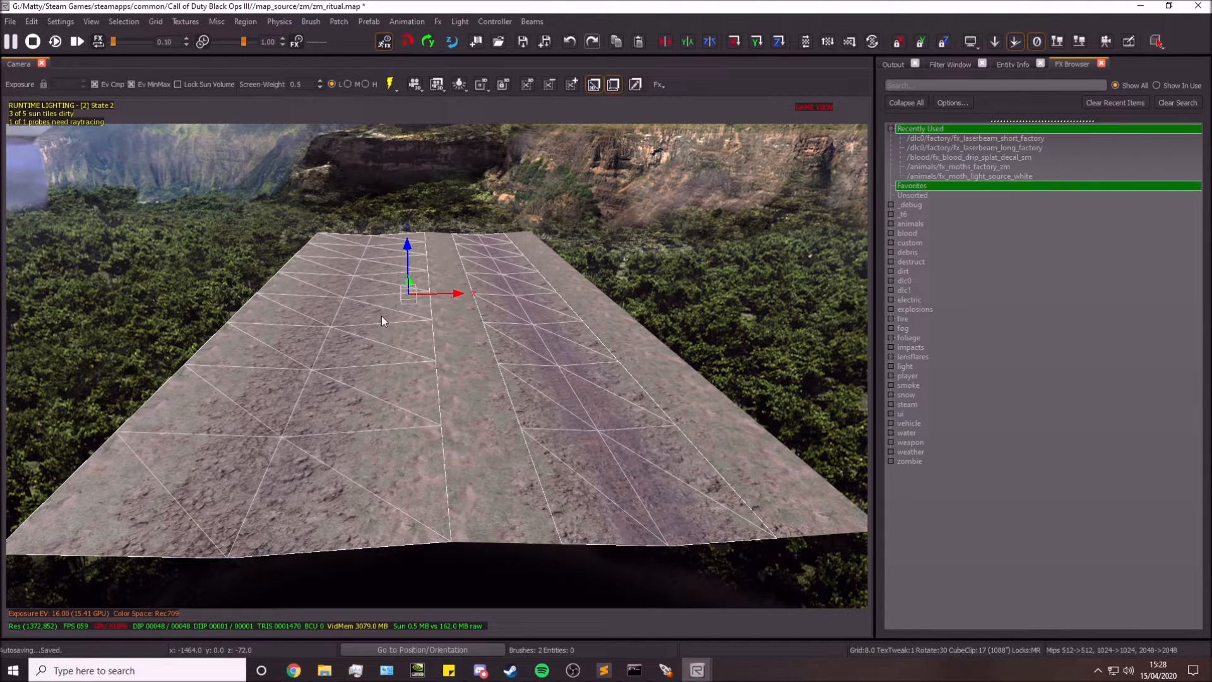
{"action": "right_click", "coordinate": [383, 321]}
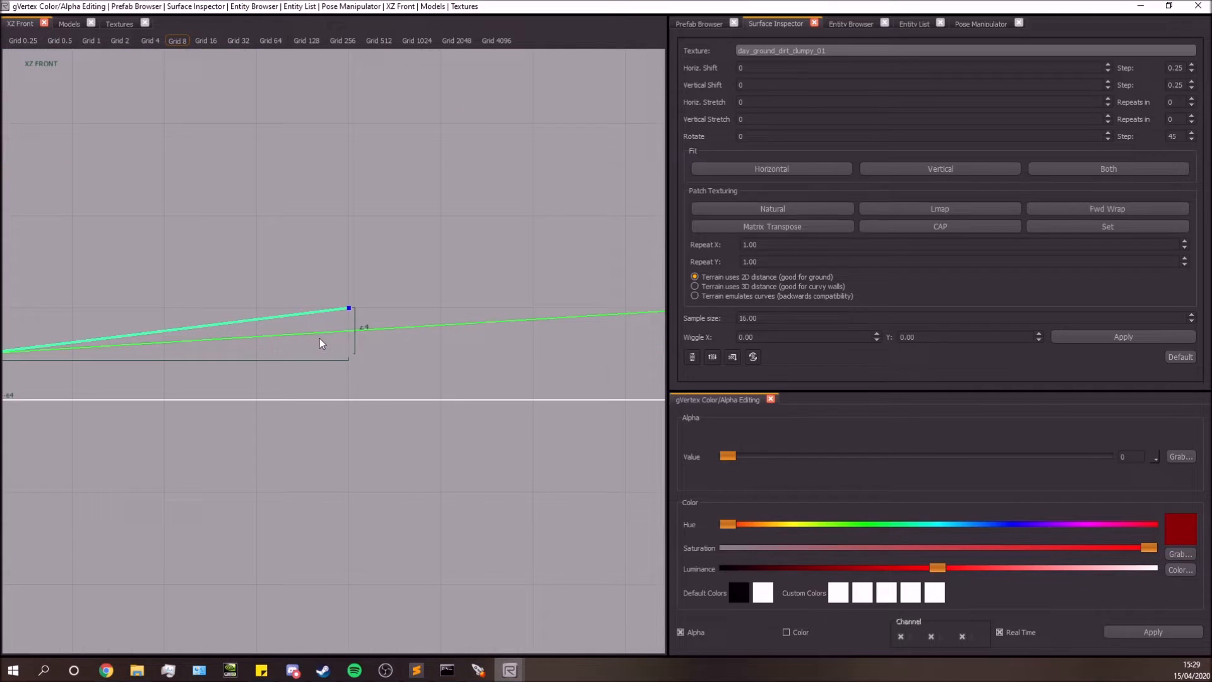
{"action": "mouse_move", "coordinate": [343, 342]}
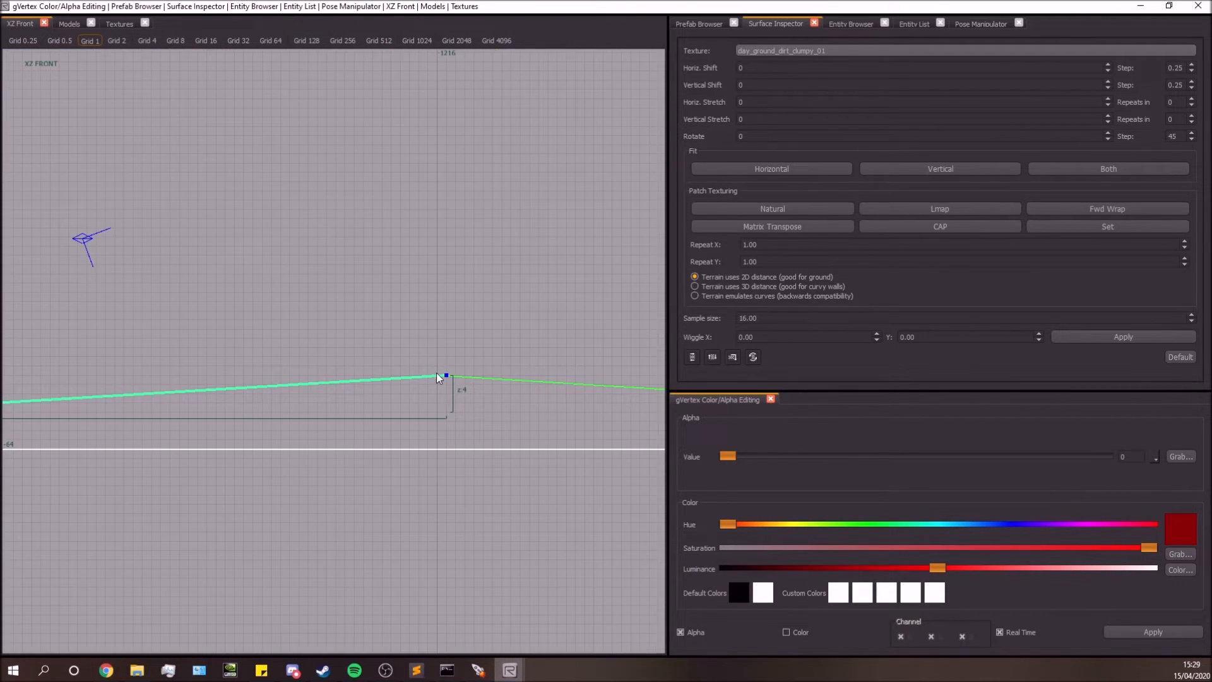
{"action": "left_click", "coordinate": [19, 23]}
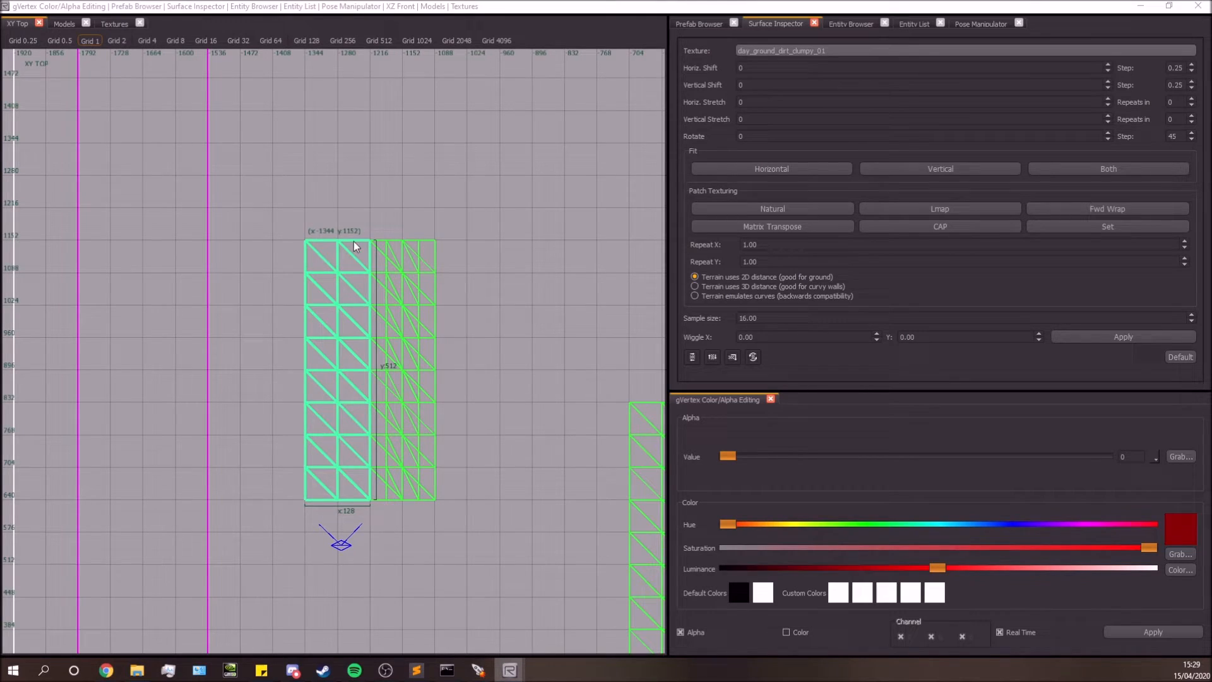
Apply the muddy tyre-track blend material to the left strip, matching the right-hand track.
{"action": "left_click", "coordinate": [372, 267]}
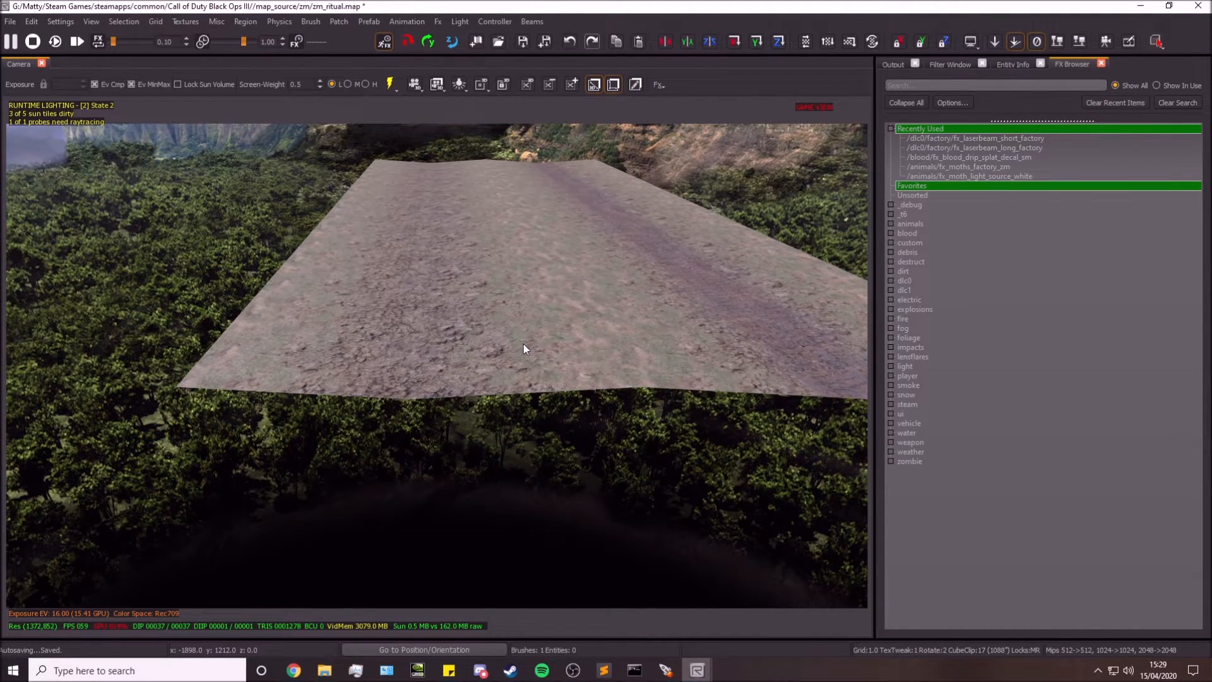
{"action": "right_click", "coordinate": [525, 349]}
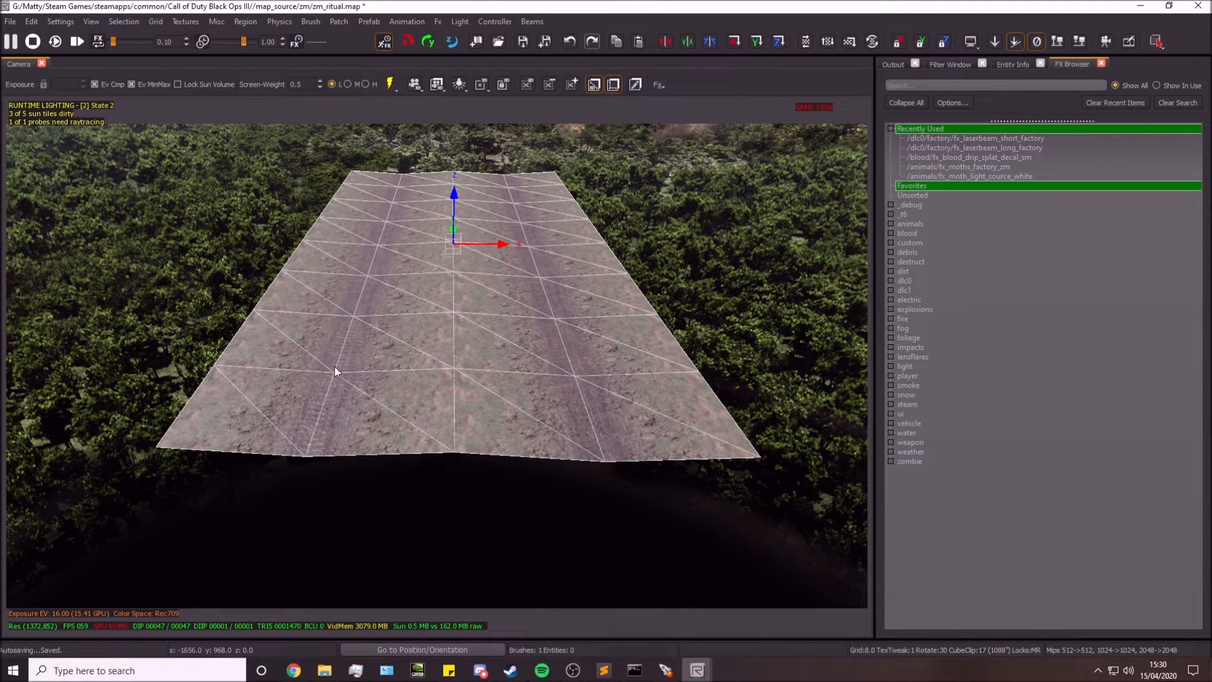
{"action": "mouse_move", "coordinate": [495, 338]}
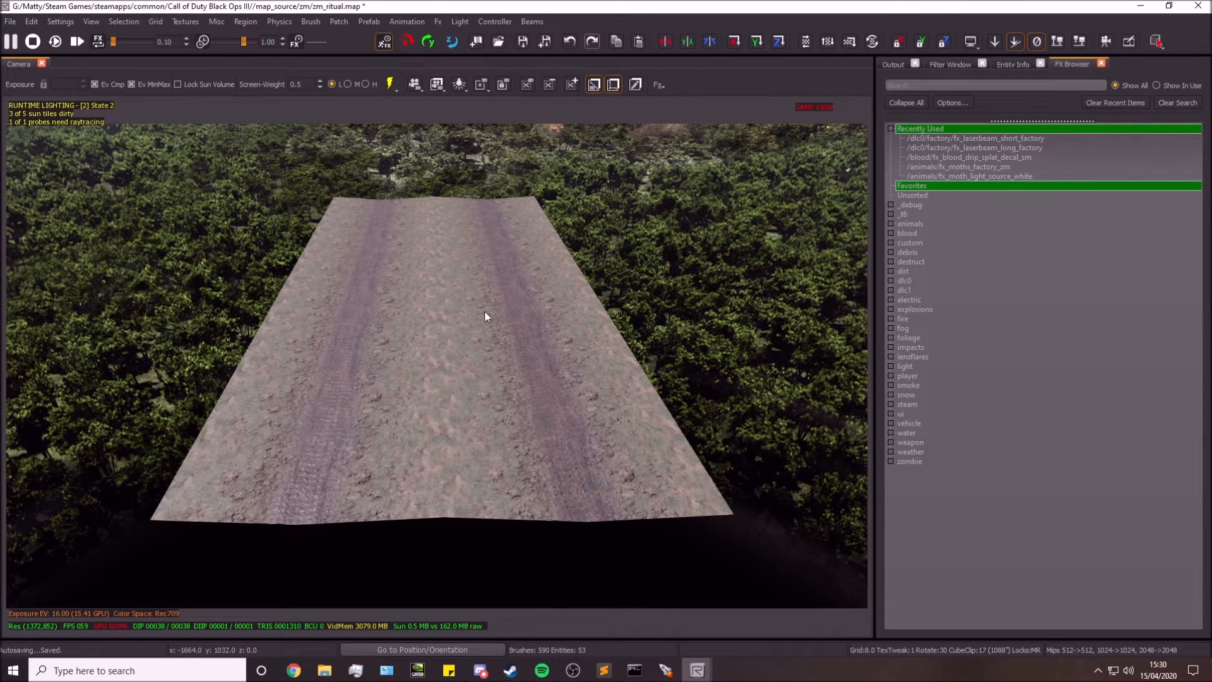
{"action": "mouse_move", "coordinate": [456, 320]}
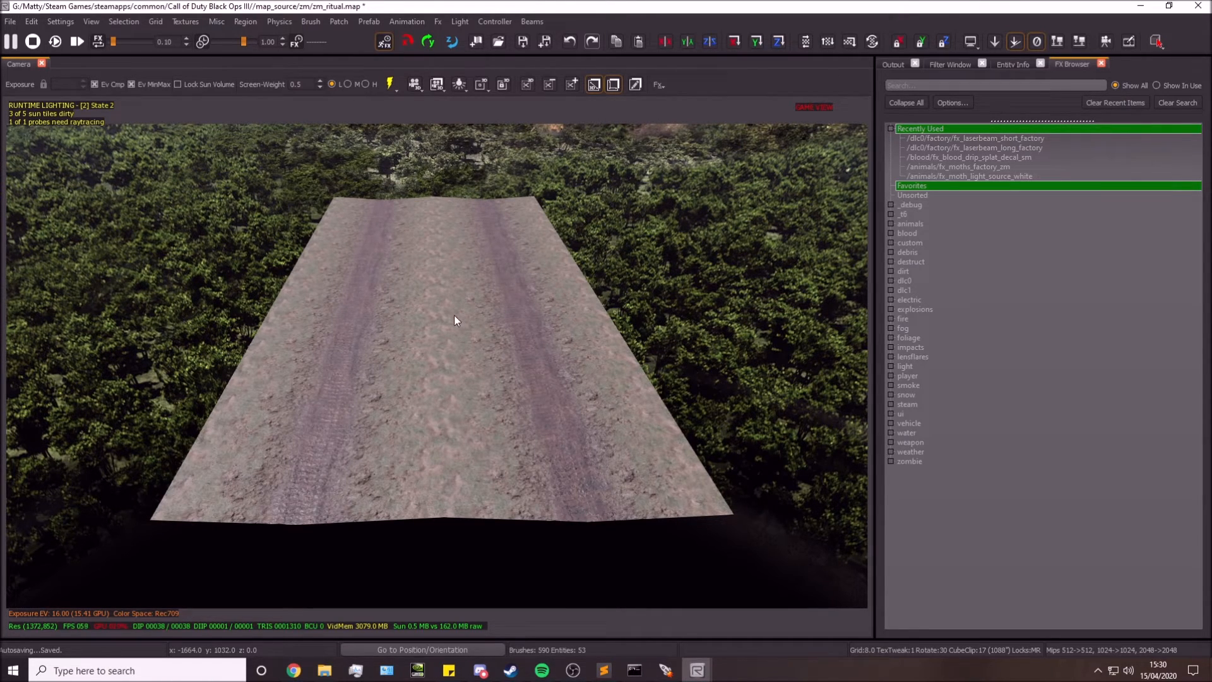
{"action": "mouse_move", "coordinate": [516, 314]}
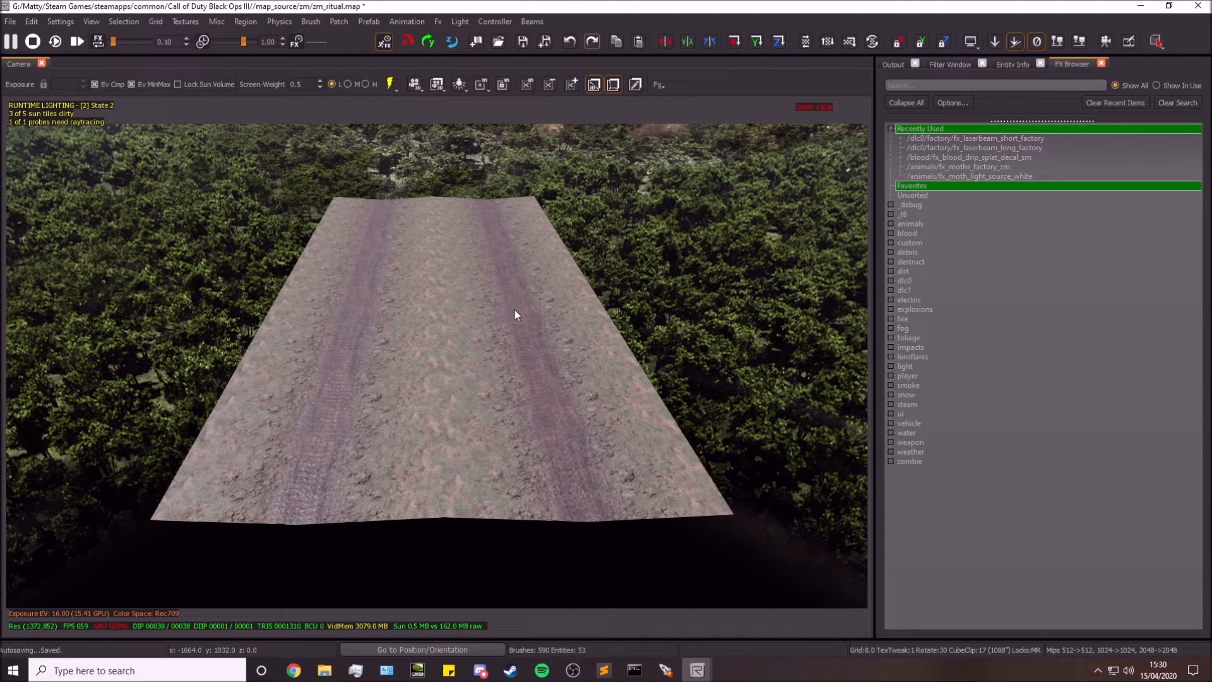
Deselect the patches so both blended tyre tracks show cleanly along the dirt road.
{"action": "left_click", "coordinate": [480, 310]}
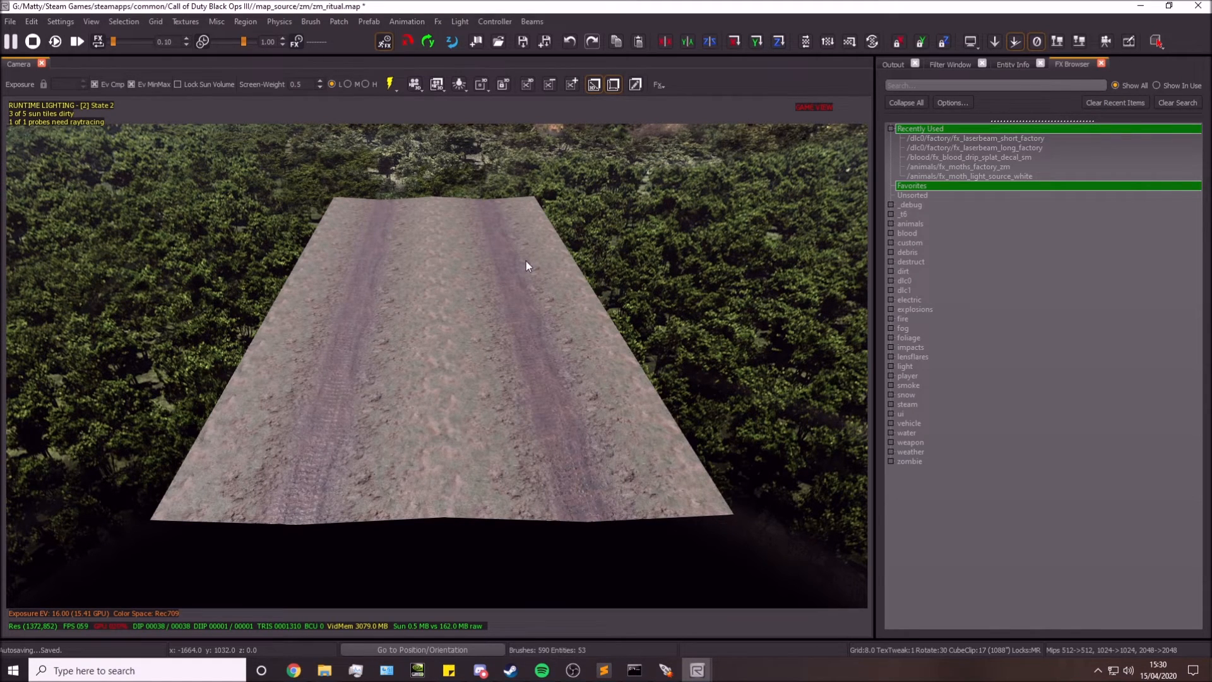
{"action": "mouse_move", "coordinate": [450, 390]}
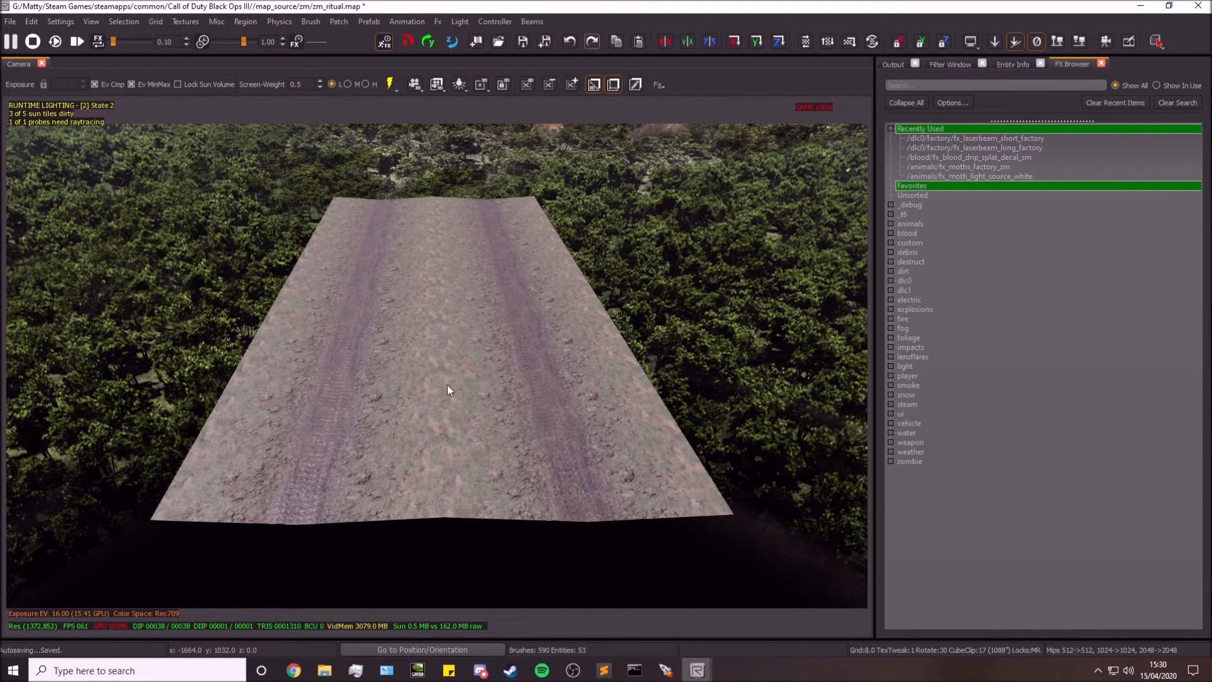
{"action": "mouse_move", "coordinate": [481, 371]}
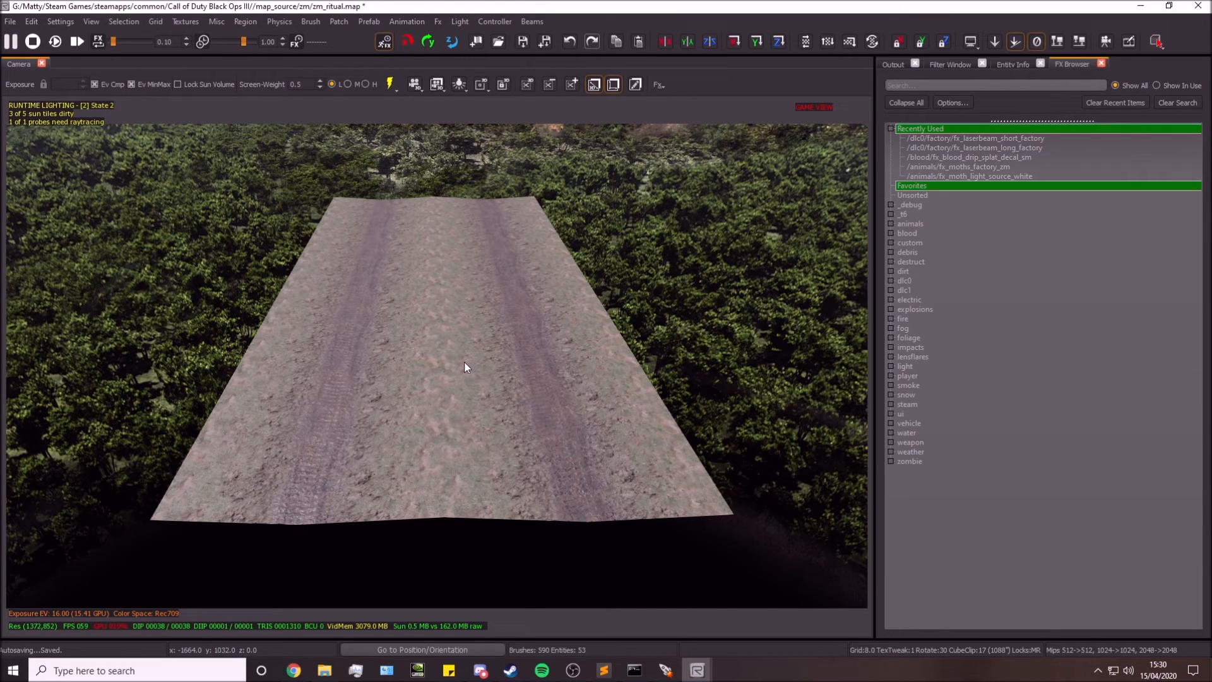
{"action": "mouse_move", "coordinate": [465, 364]}
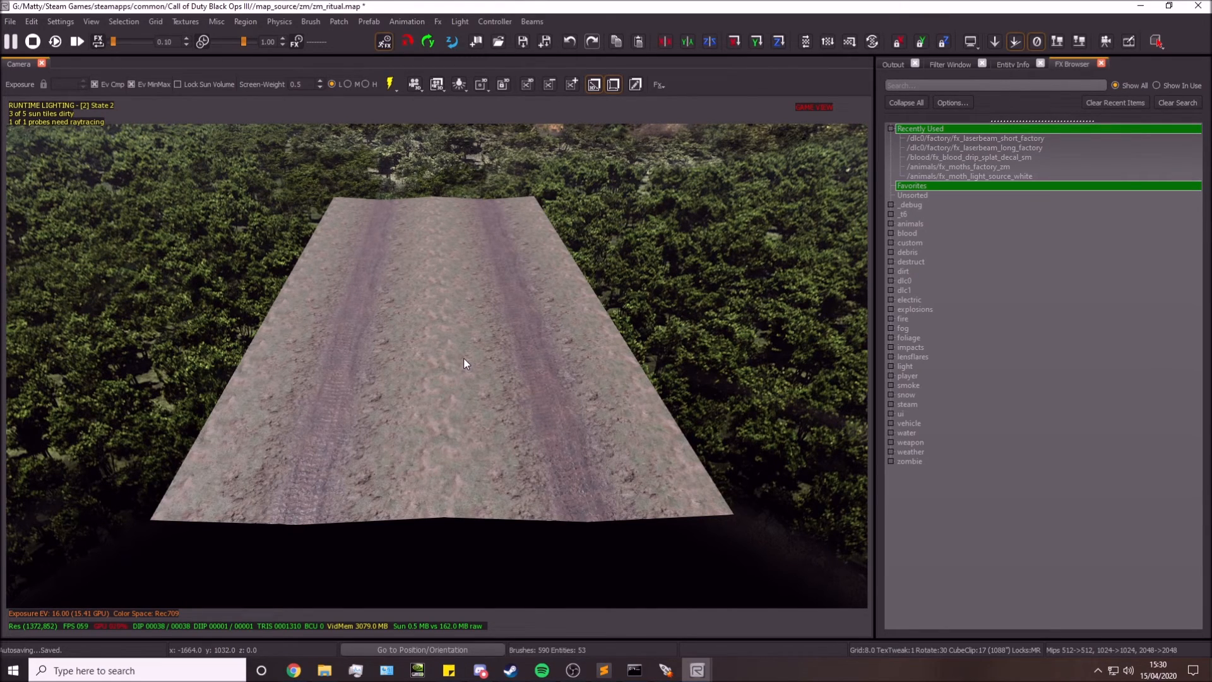
{"action": "mouse_move", "coordinate": [455, 374]}
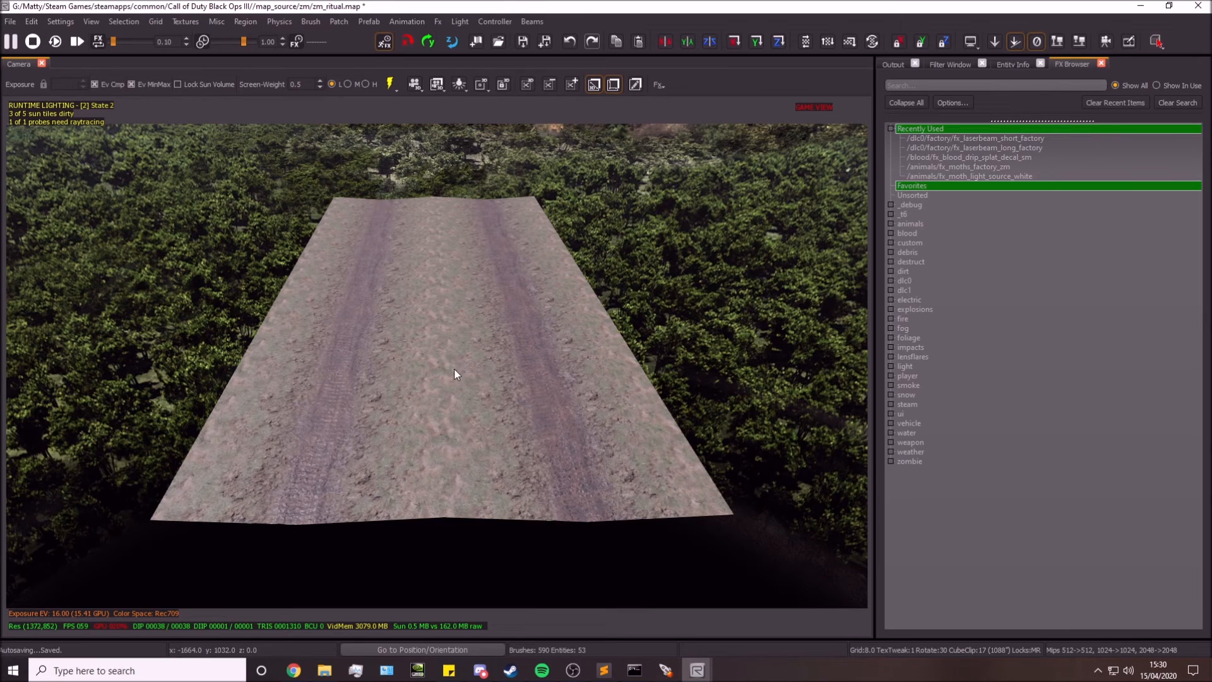
{"action": "mouse_move", "coordinate": [448, 375]}
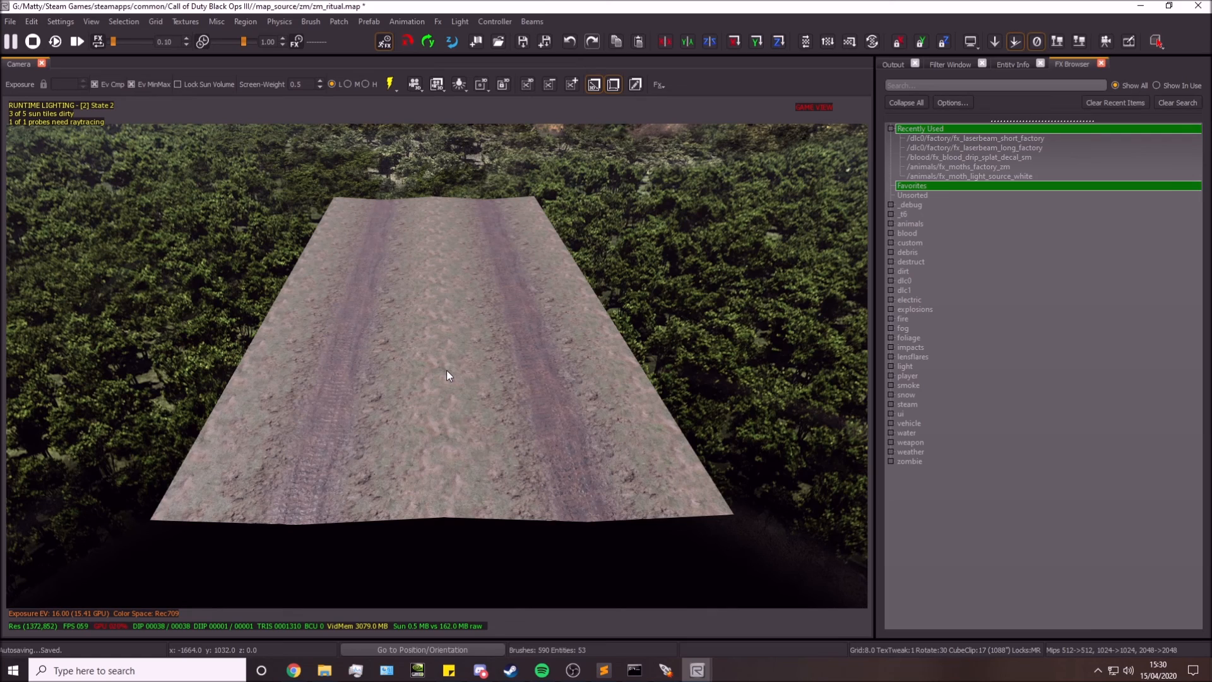
{"action": "mouse_move", "coordinate": [176, 439]}
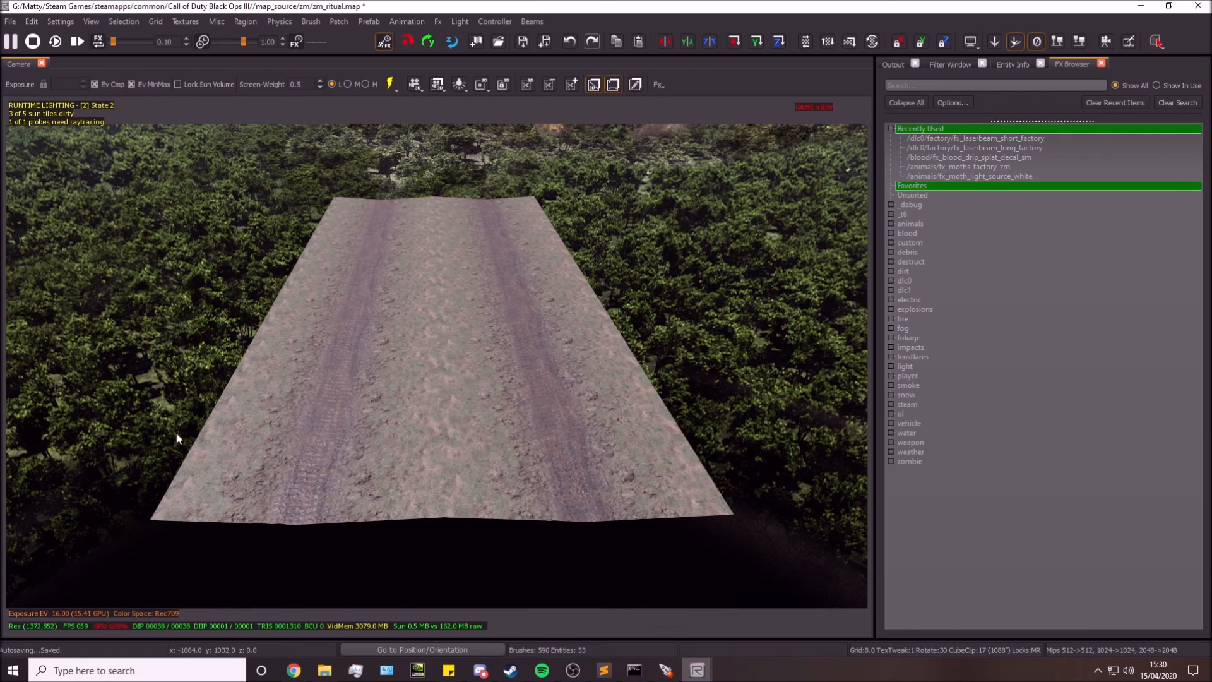